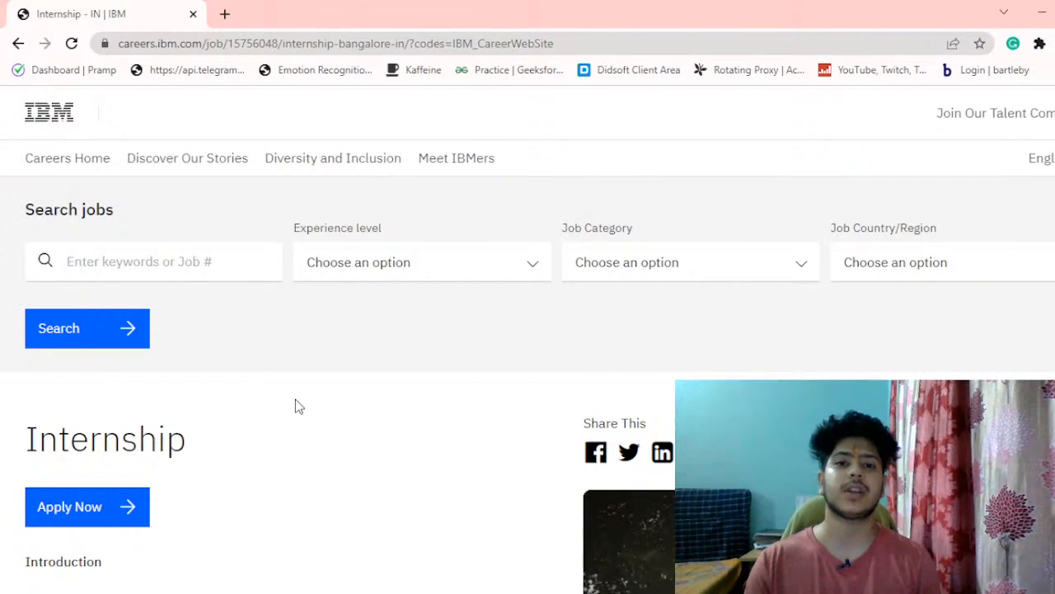
{"action": "mouse_move", "coordinate": [296, 376]}
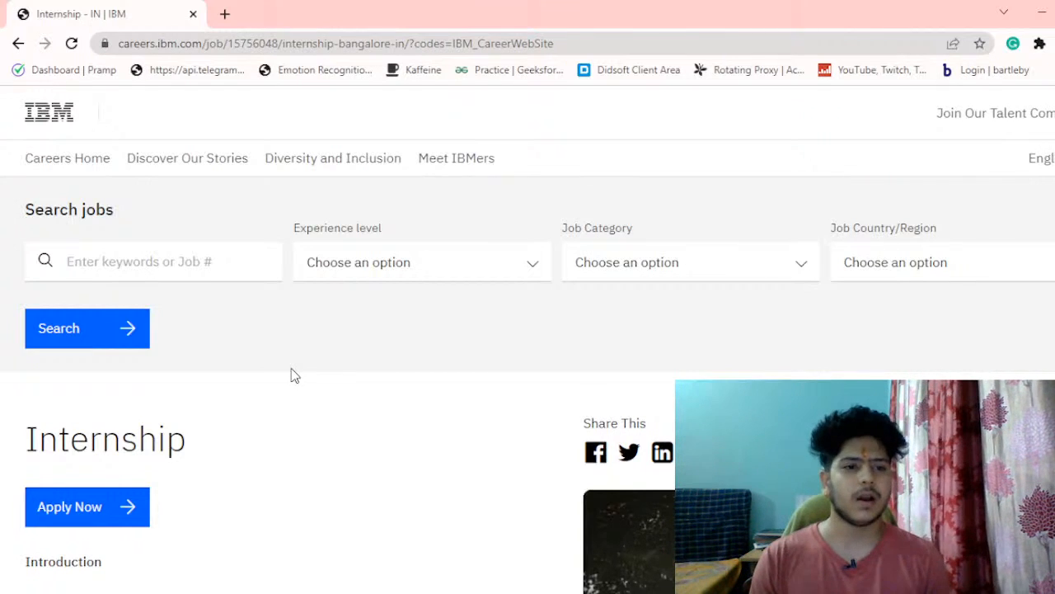
{"action": "mouse_move", "coordinate": [295, 458]}
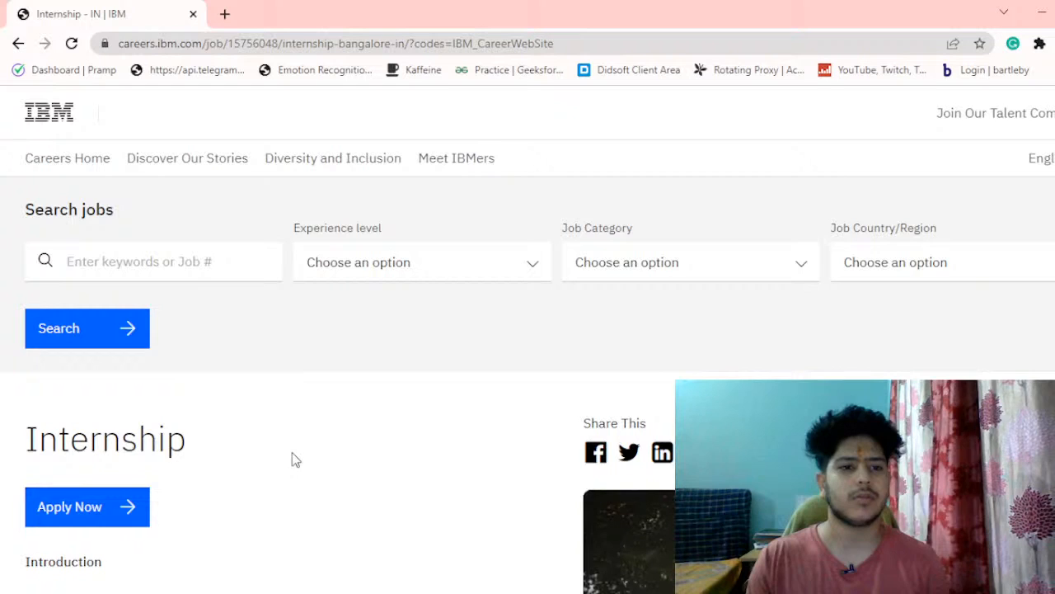
- Scroll the posting down to the 'Who We Are' description and the Key Job Details panel (Bangalore, intern, full-time)
{"action": "scroll", "scroll_direction": "down", "scroll_amount": 3}
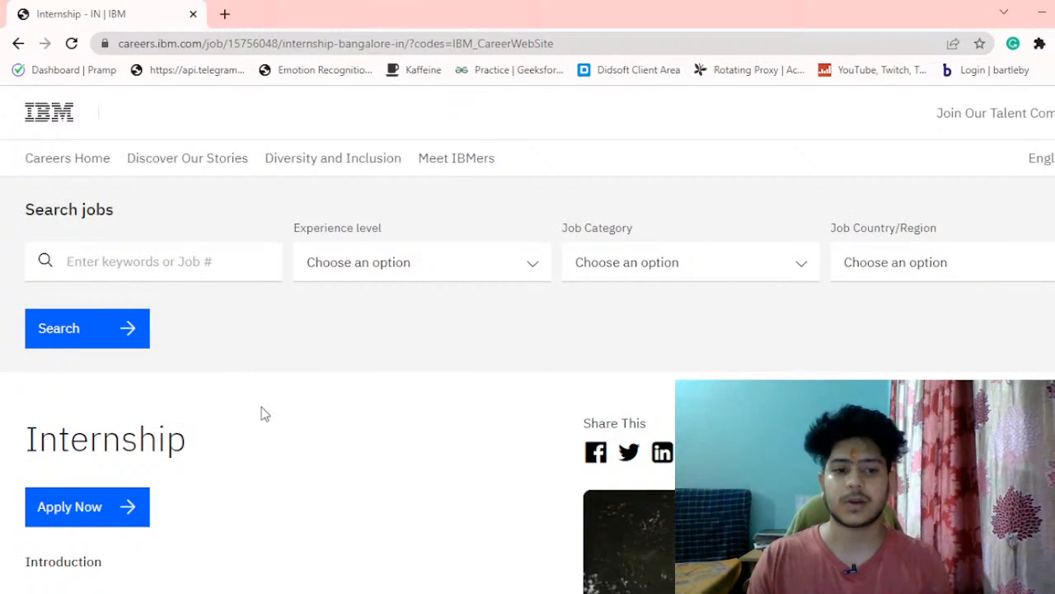
{"action": "mouse_move", "coordinate": [254, 469]}
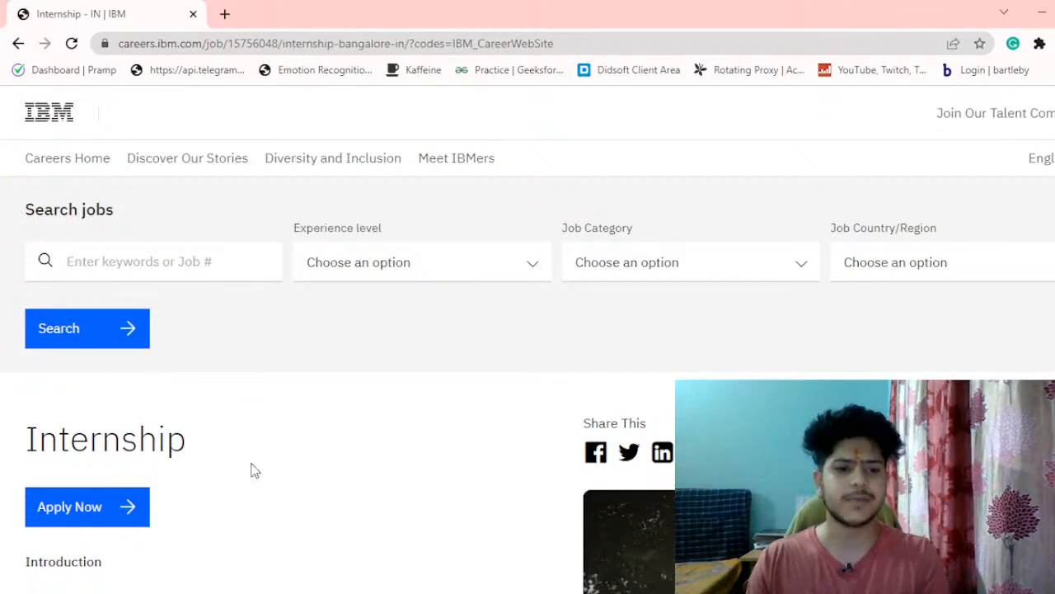
{"action": "scroll", "scroll_direction": "down", "scroll_amount": 3}
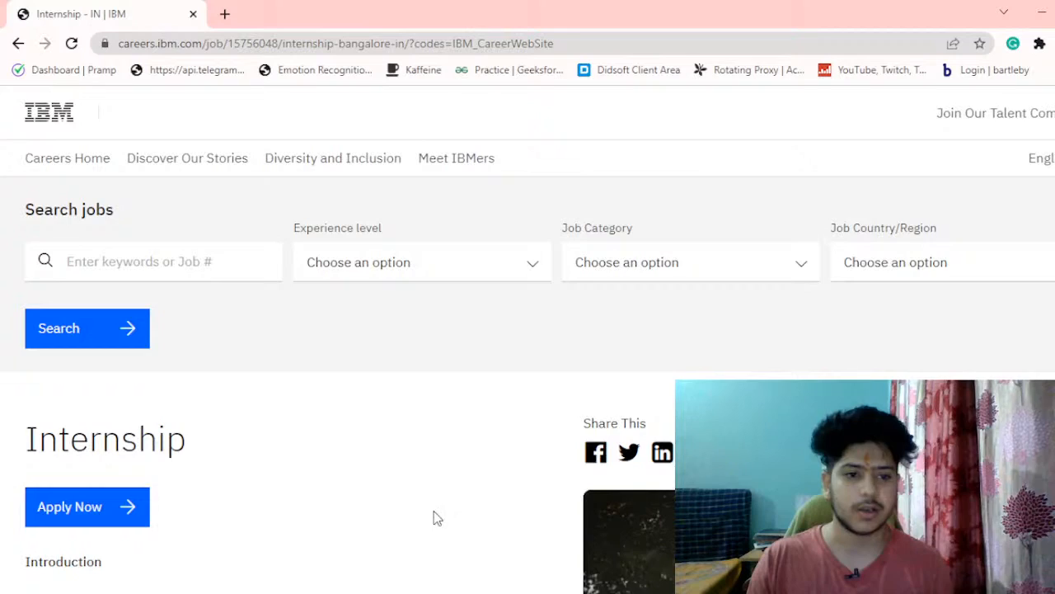
{"action": "scroll", "scroll_direction": "down", "scroll_amount": 3}
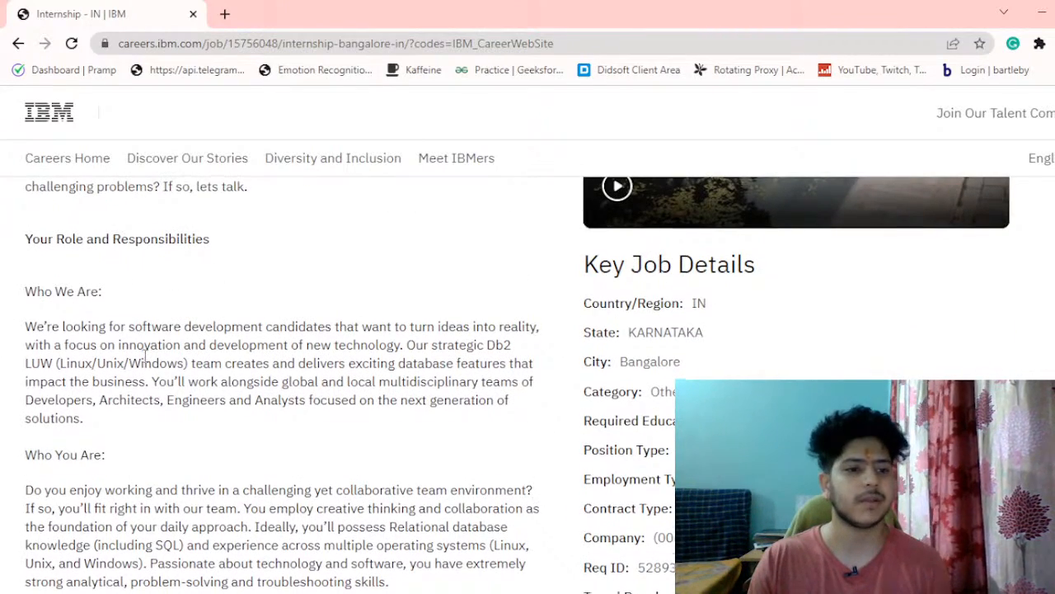
{"action": "scroll", "scroll_direction": "down", "scroll_amount": 3}
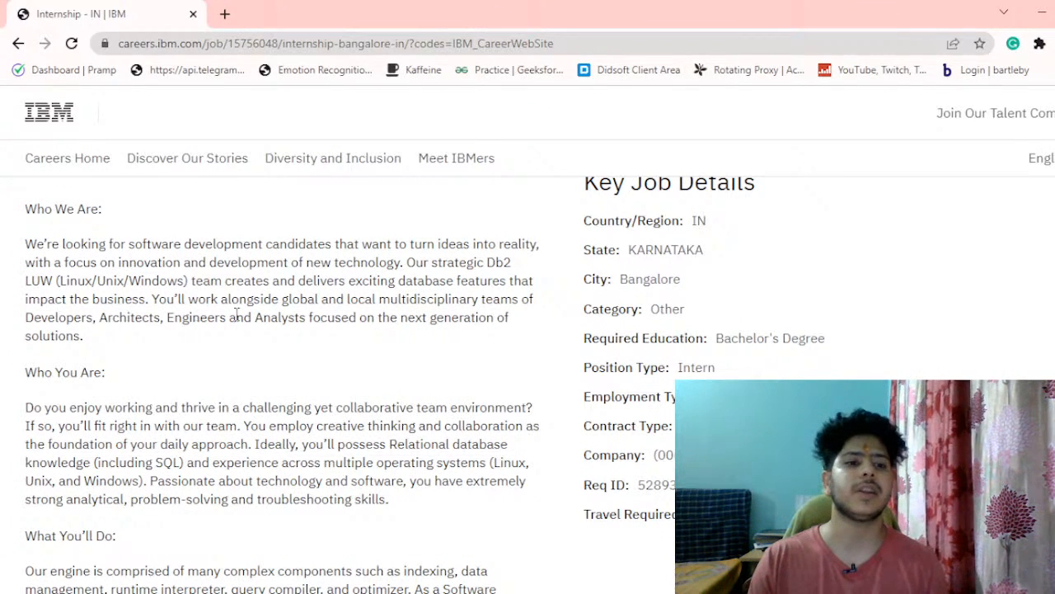
{"action": "mouse_move", "coordinate": [257, 336]}
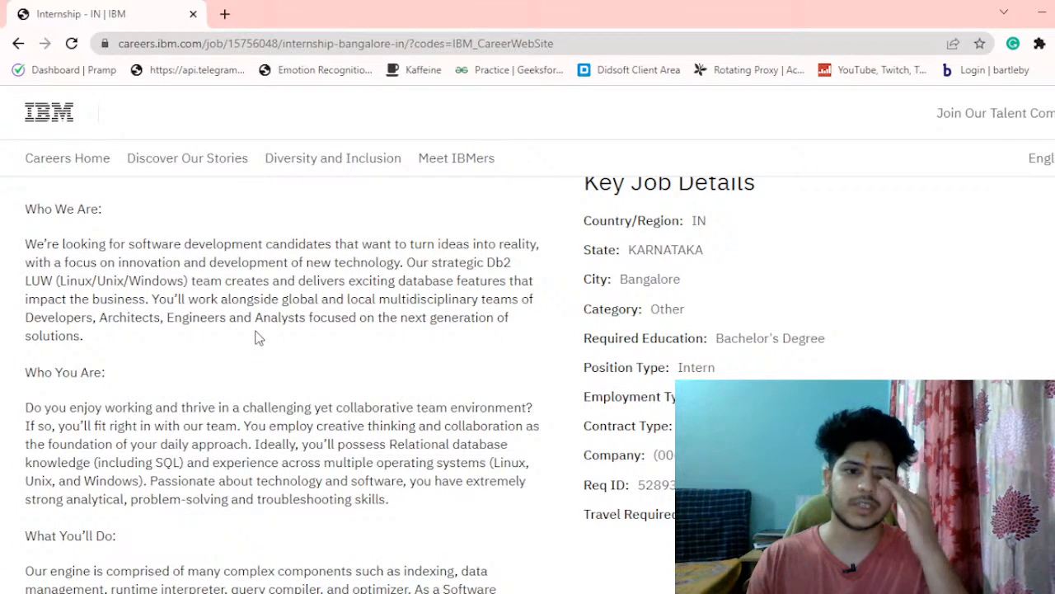
{"action": "mouse_move", "coordinate": [370, 356]}
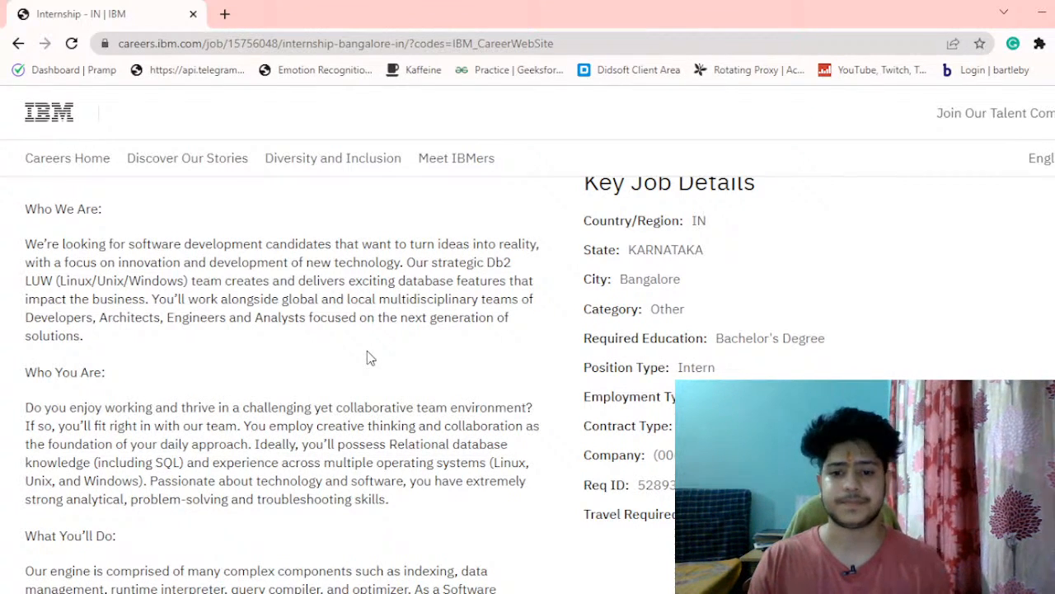
{"action": "scroll", "scroll_direction": "down", "scroll_amount": 3}
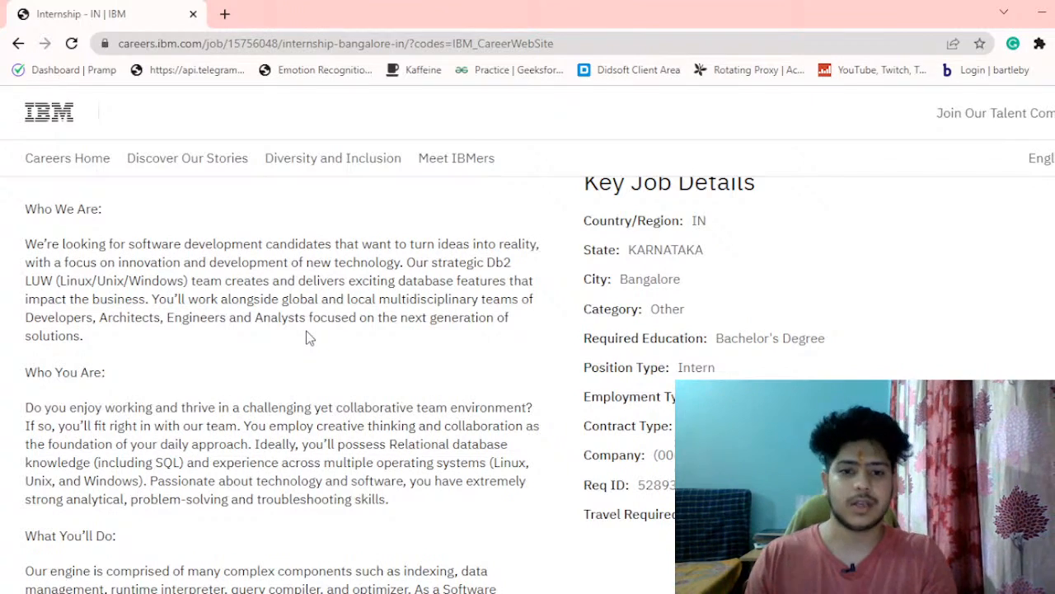
{"action": "scroll", "scroll_direction": "down", "scroll_amount": 3}
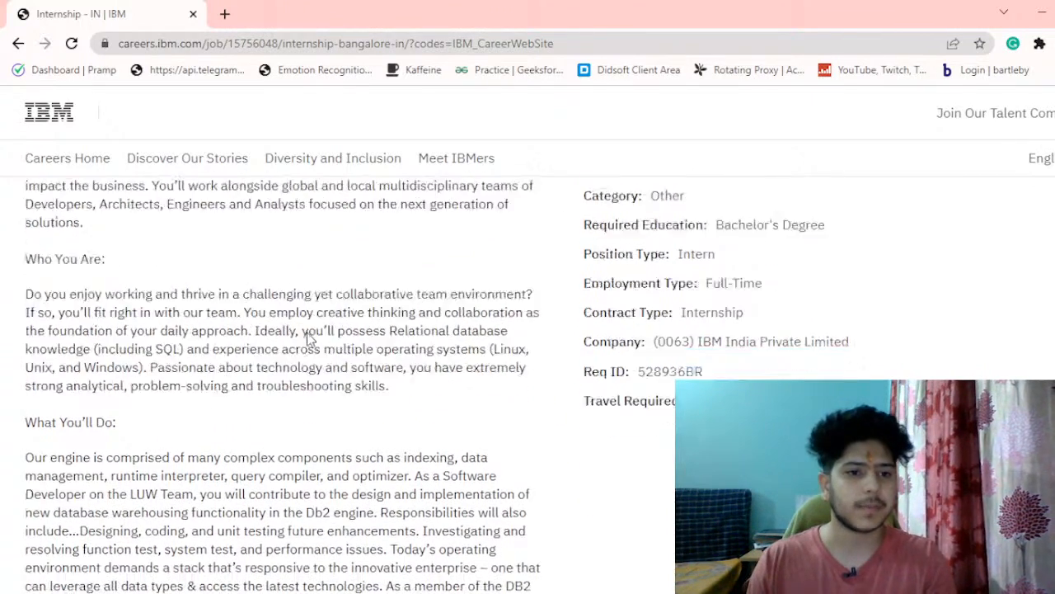
- Scroll past 'What You'll Do' to the Required Technical and Professional Expertise list (C/C++, SQL, Docker/Kubernetes)
{"action": "scroll", "scroll_direction": "down", "scroll_amount": 3}
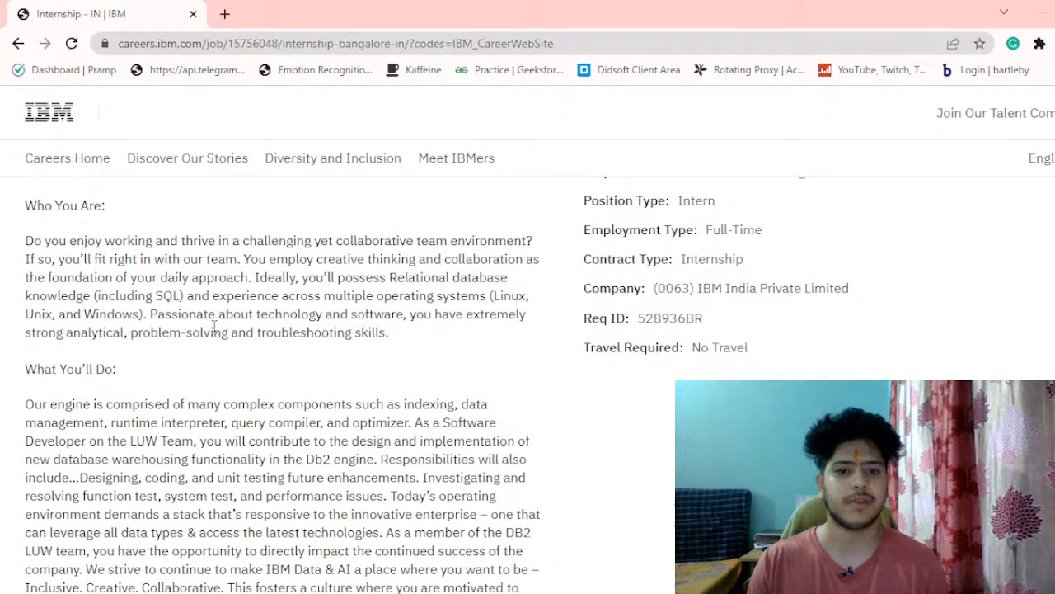
{"action": "scroll", "scroll_direction": "down", "scroll_amount": 3}
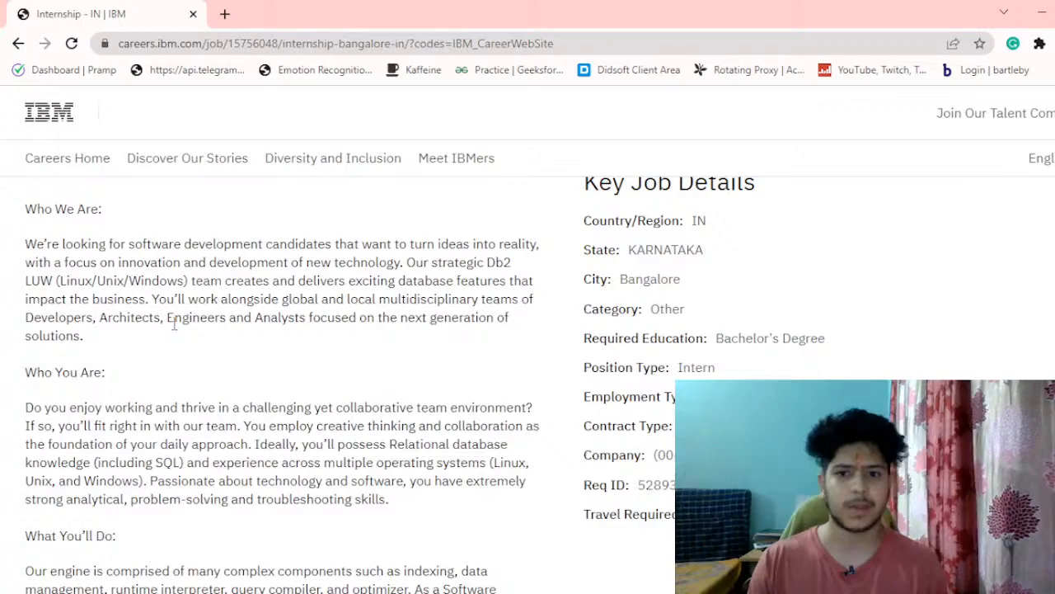
{"action": "scroll", "scroll_direction": "down", "scroll_amount": 3}
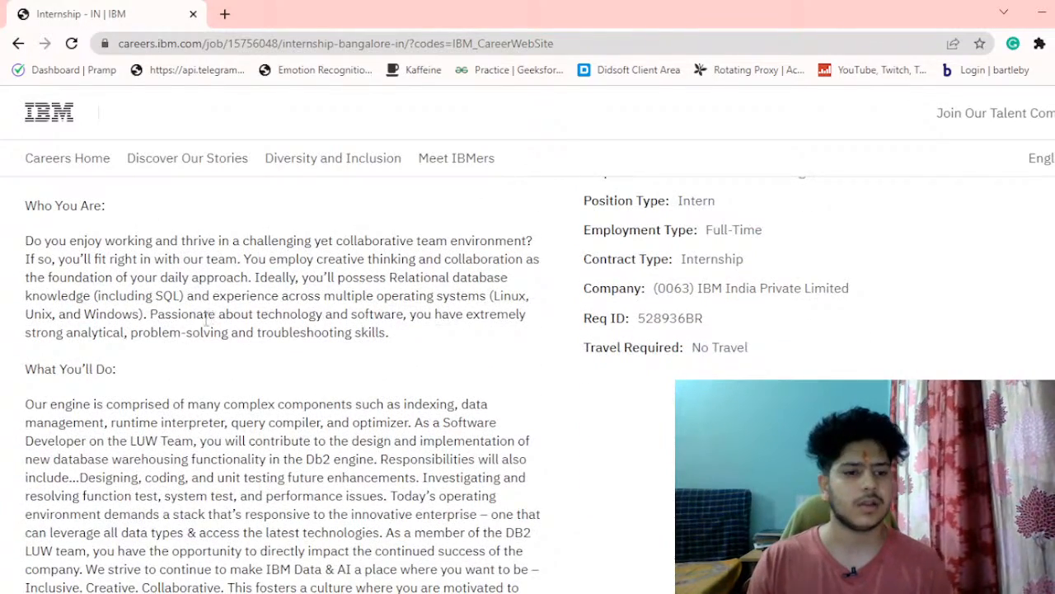
{"action": "scroll", "scroll_direction": "down", "scroll_amount": 3}
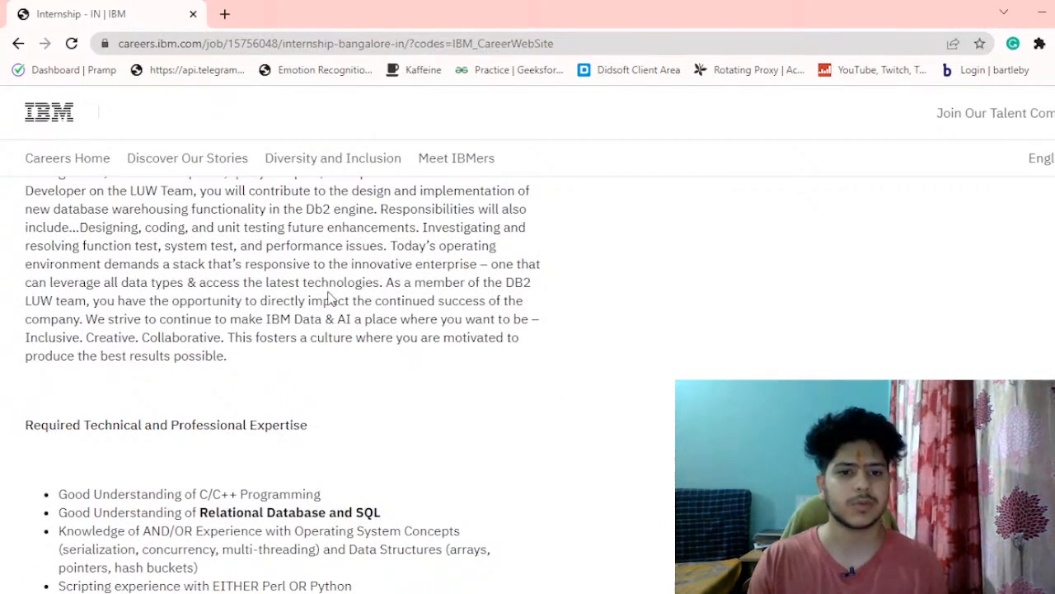
{"action": "scroll", "scroll_direction": "down", "scroll_amount": 3}
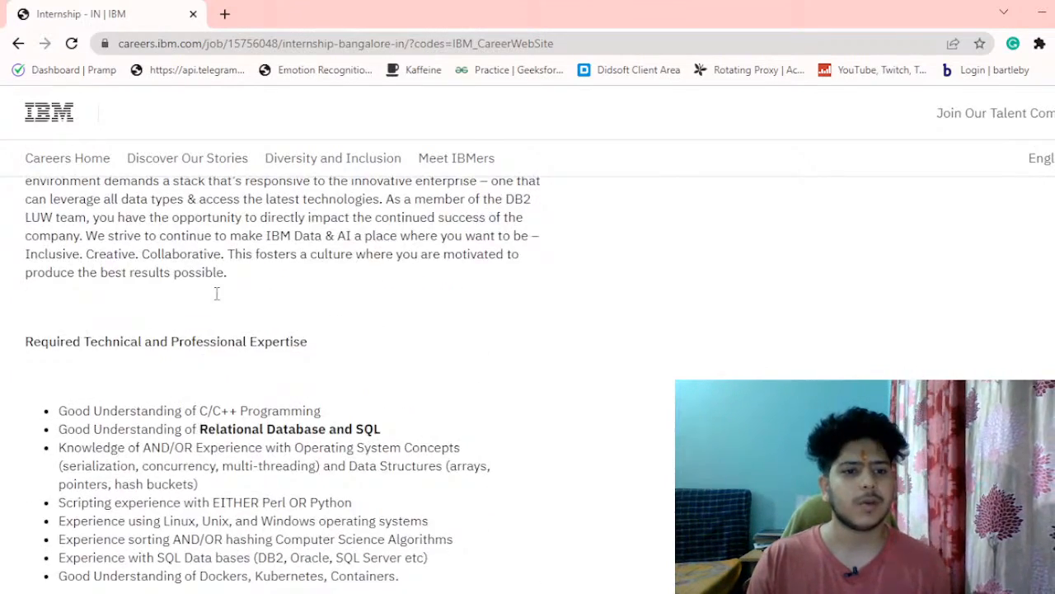
{"action": "scroll", "scroll_direction": "down", "scroll_amount": 3}
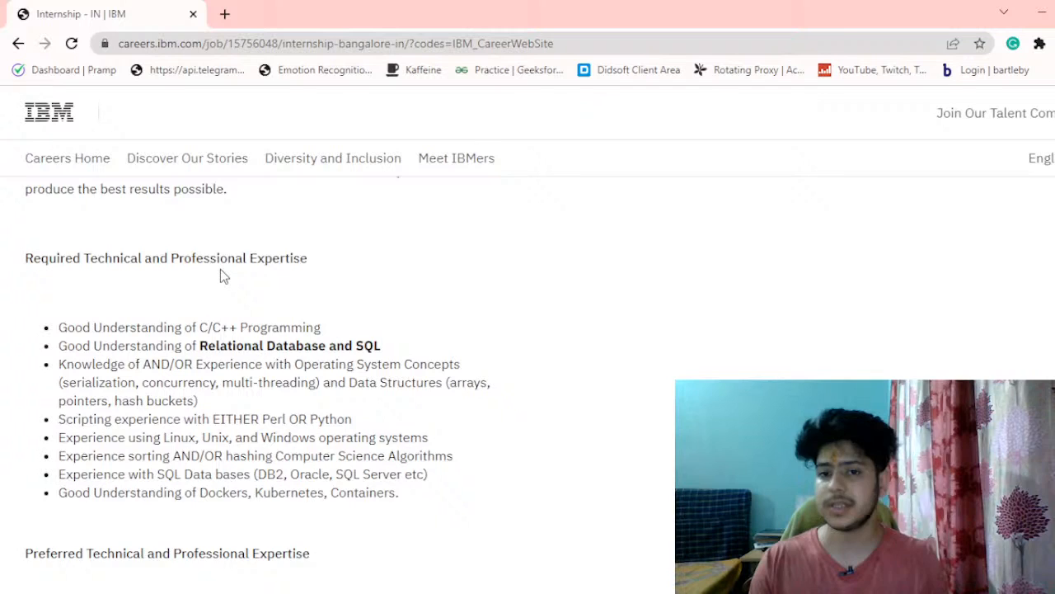
{"action": "scroll", "scroll_direction": "down", "scroll_amount": 3}
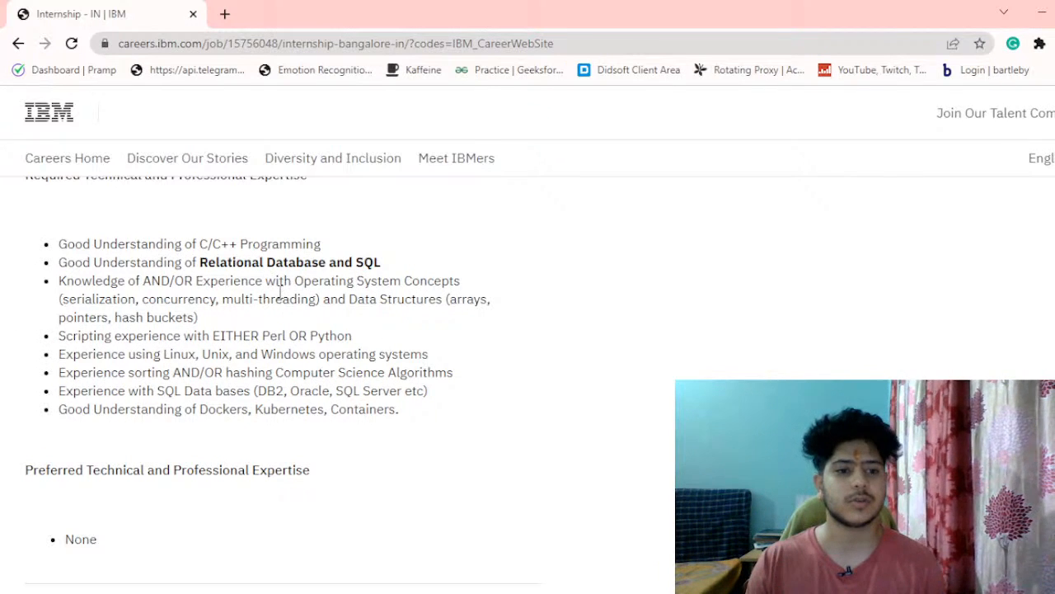
{"action": "mouse_move", "coordinate": [169, 293]}
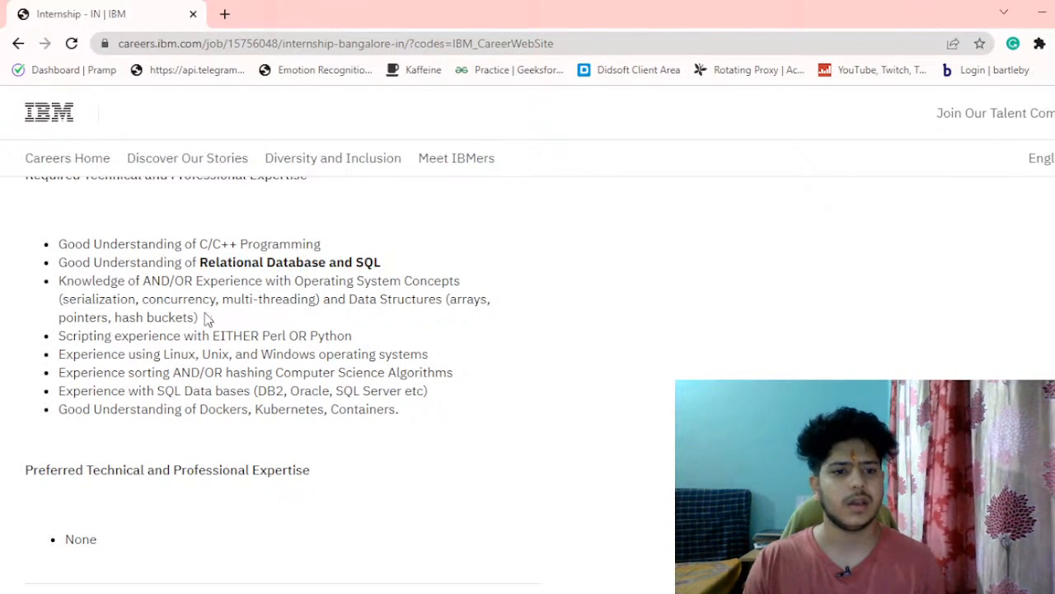
{"action": "mouse_move", "coordinate": [427, 333]}
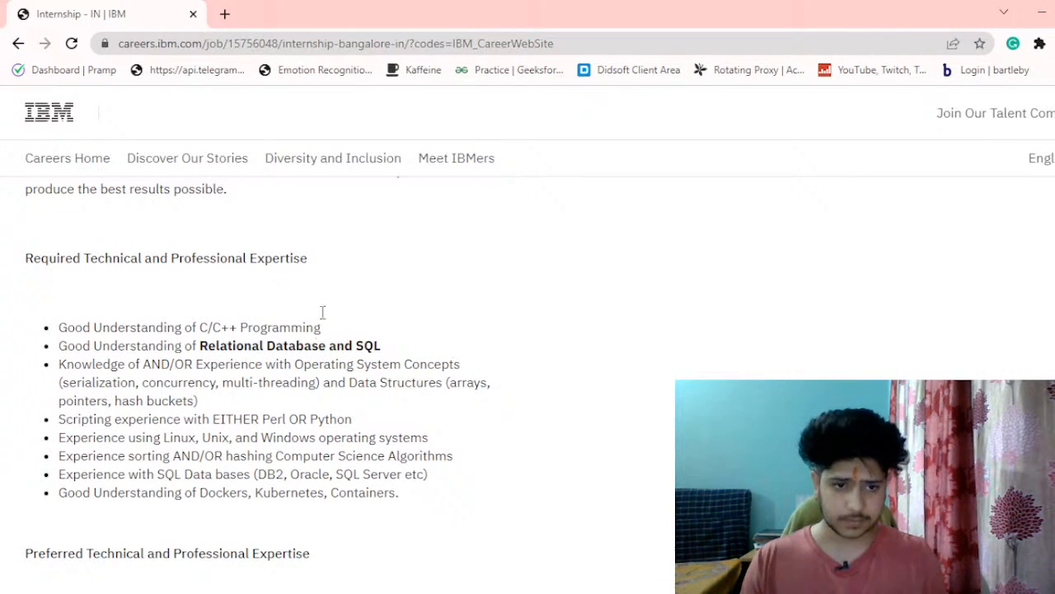
- Scroll back to the top of the posting where the Internship title and Apply Now button are
{"action": "scroll", "scroll_direction": "down", "scroll_amount": 3}
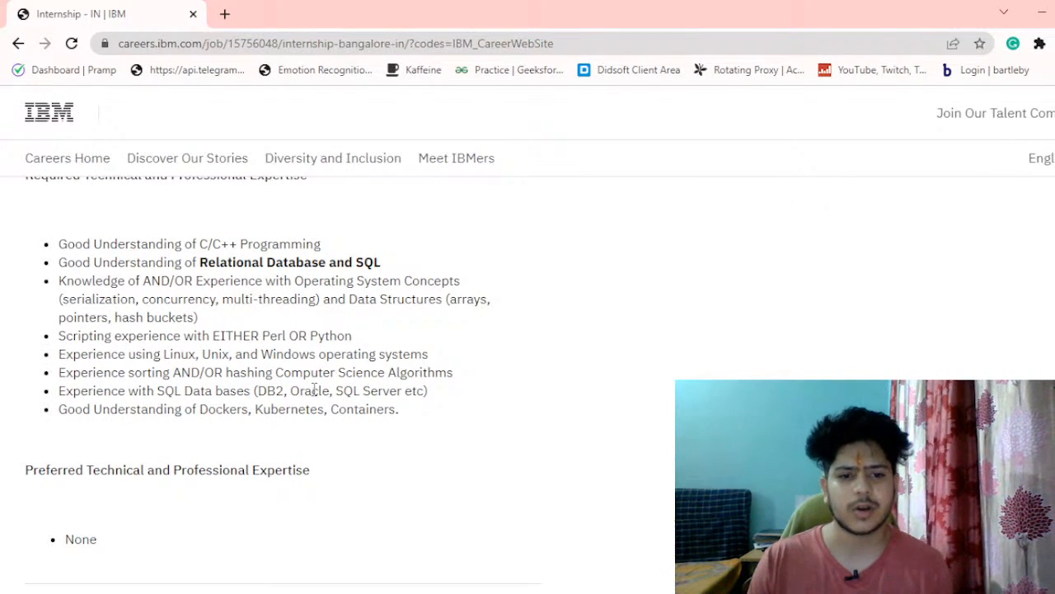
{"action": "scroll", "scroll_direction": "down", "scroll_amount": 3}
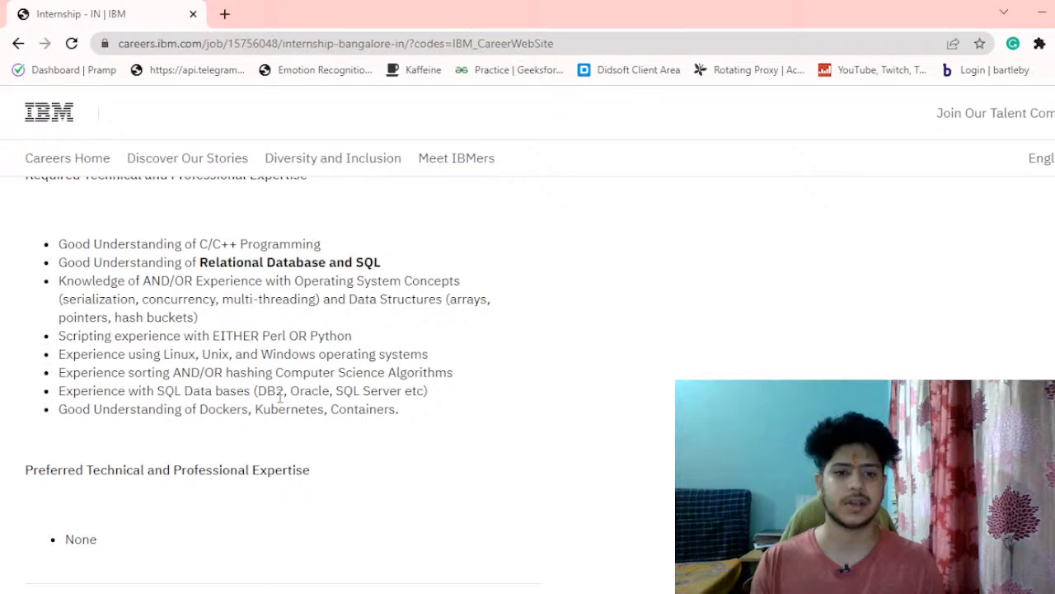
{"action": "scroll", "scroll_direction": "down", "scroll_amount": 3}
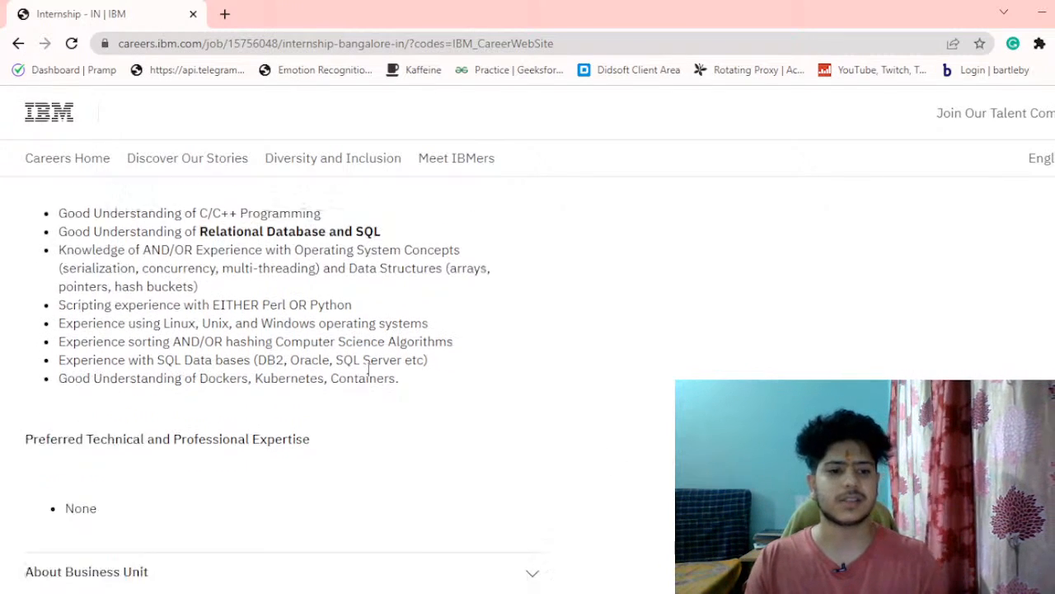
{"action": "scroll", "scroll_direction": "down", "scroll_amount": 3}
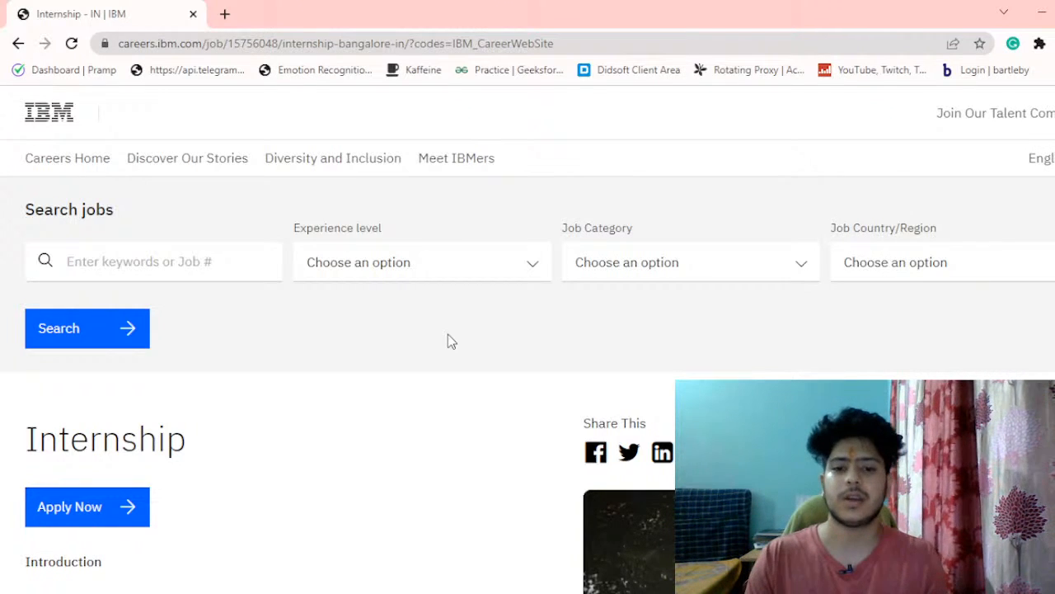
{"action": "scroll", "scroll_direction": "down", "scroll_amount": 3}
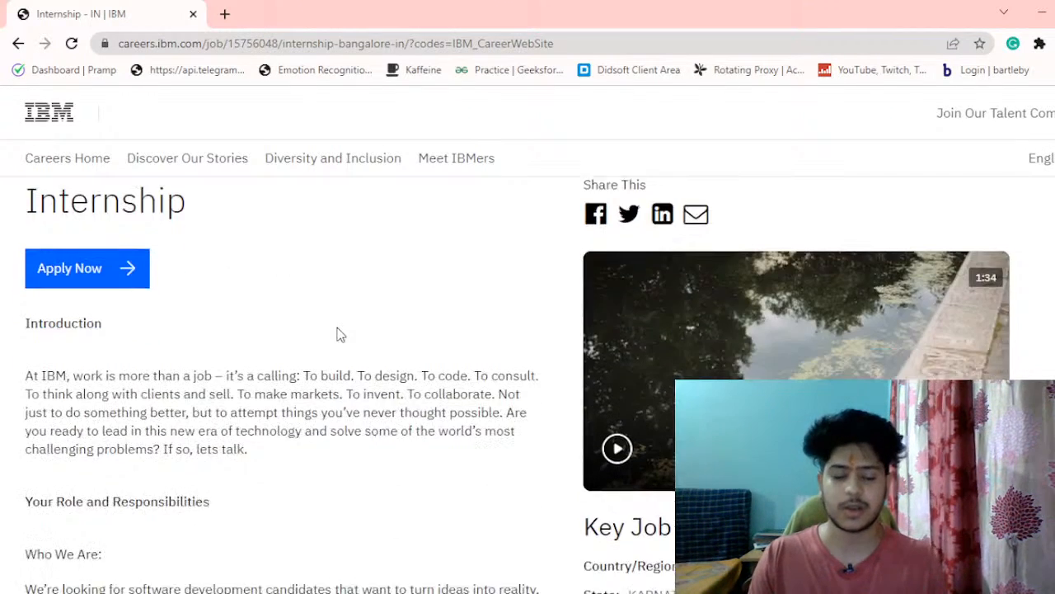
{"action": "scroll", "scroll_direction": "down", "scroll_amount": 3}
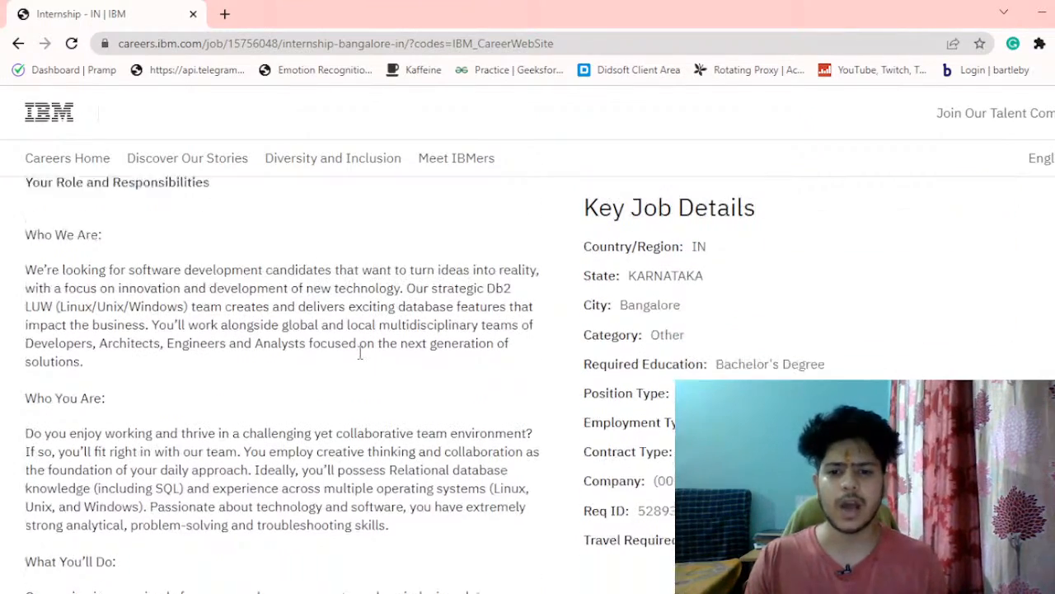
{"action": "scroll", "scroll_direction": "down", "scroll_amount": 3}
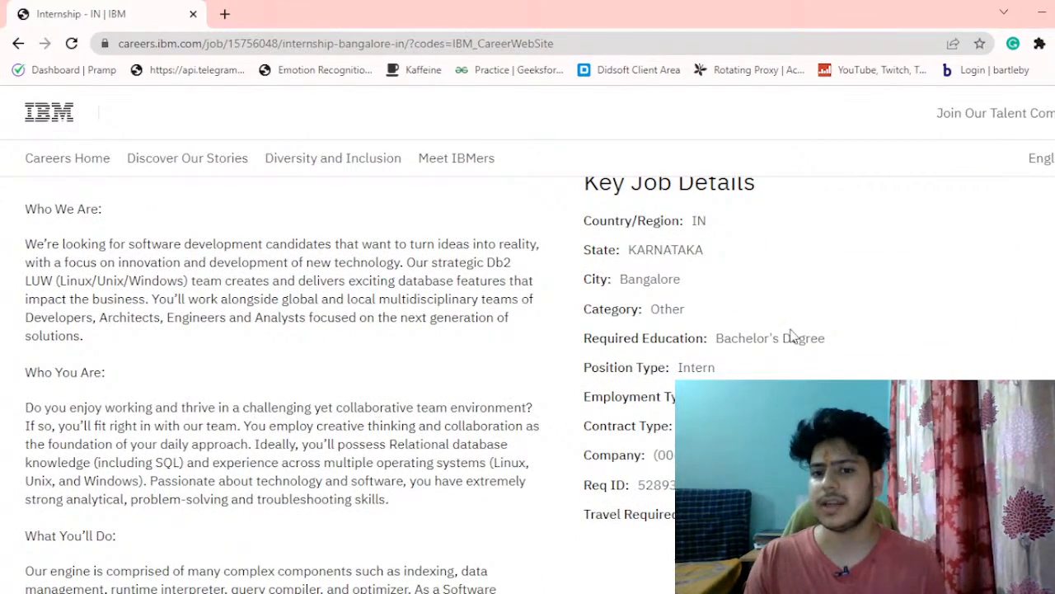
{"action": "double_click", "coordinate": [768, 338]}
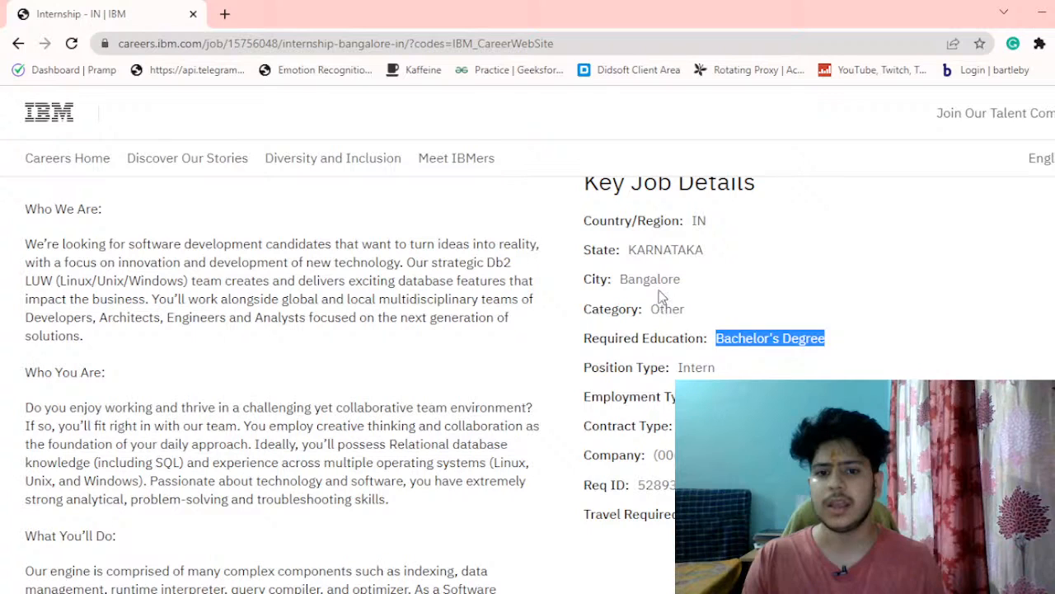
{"action": "double_click", "coordinate": [650, 278]}
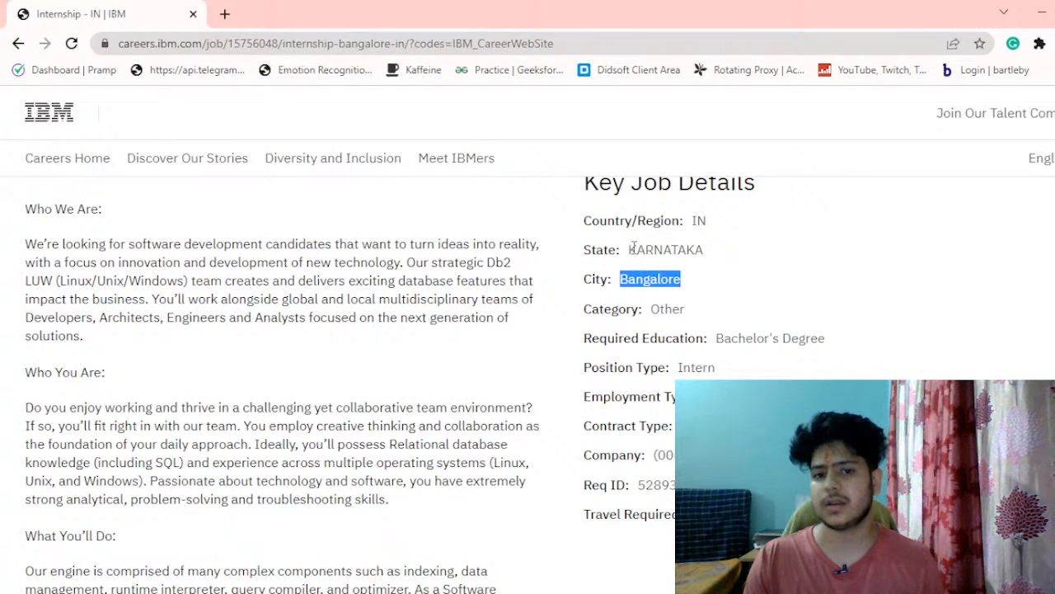
{"action": "mouse_move", "coordinate": [740, 376]}
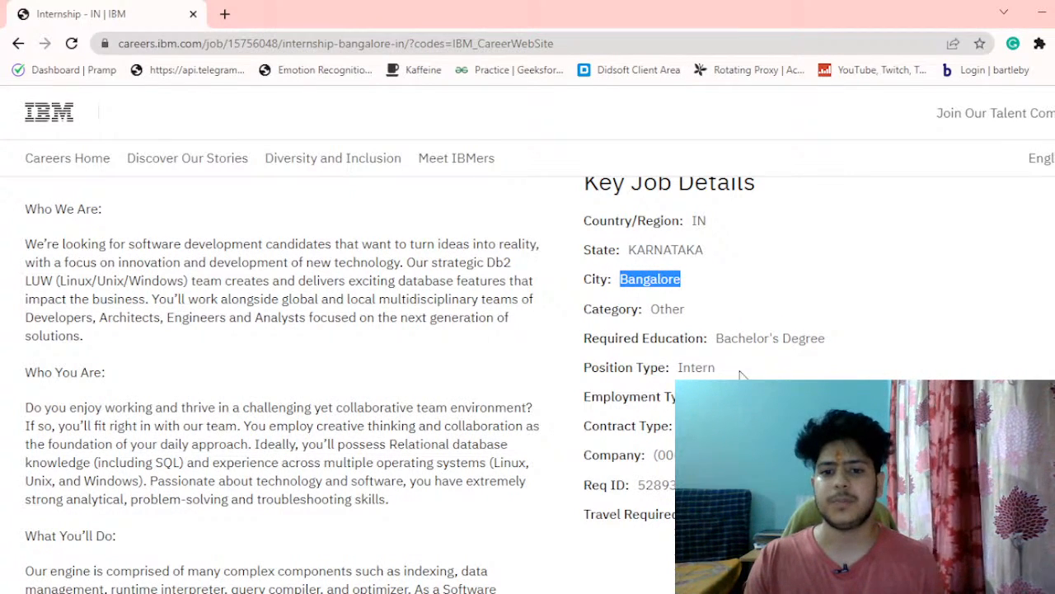
{"action": "double_click", "coordinate": [696, 367]}
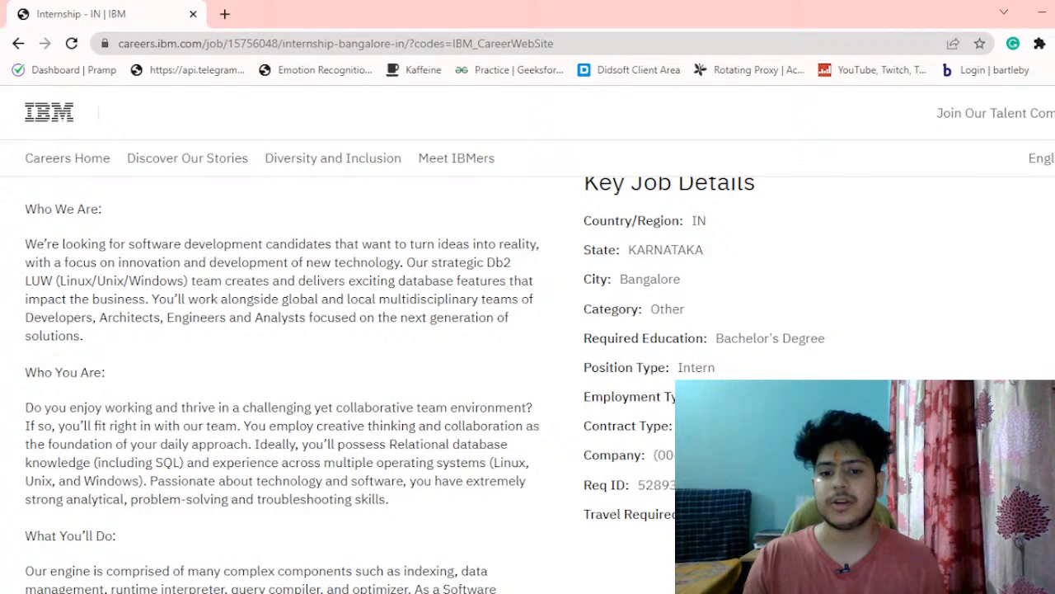
{"action": "double_click", "coordinate": [648, 426]}
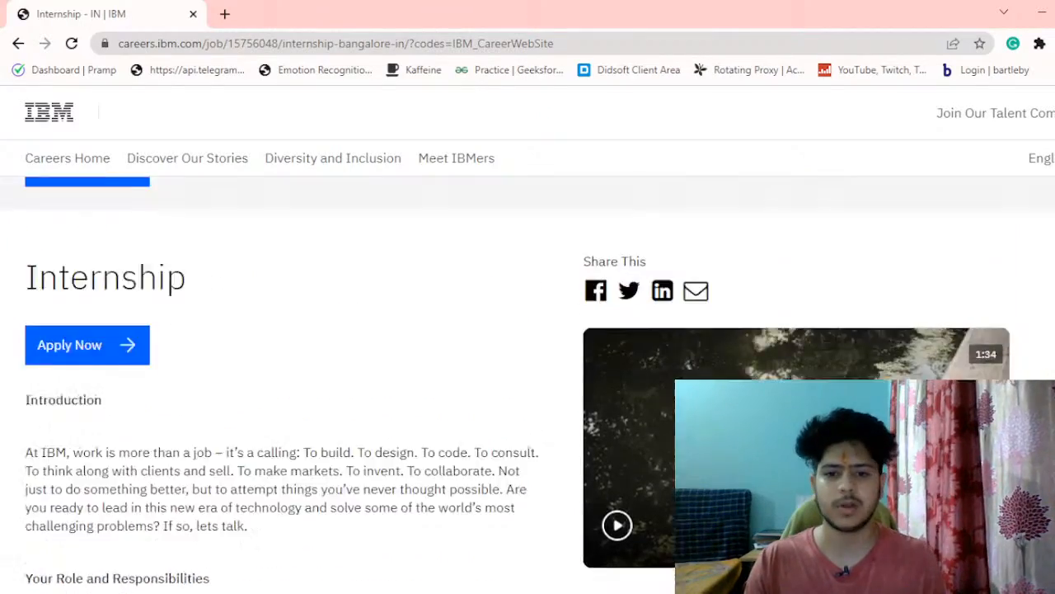
- Start the application for the Bangalore Internship position via Apply Now
{"action": "scroll", "scroll_direction": "down", "scroll_amount": 3}
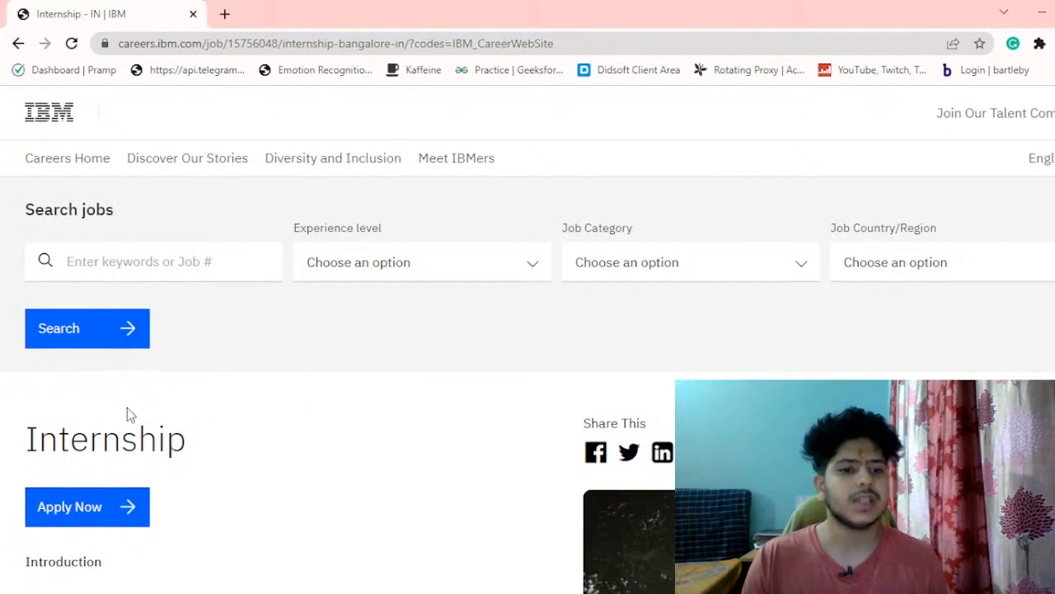
{"action": "scroll", "scroll_direction": "down", "scroll_amount": 3}
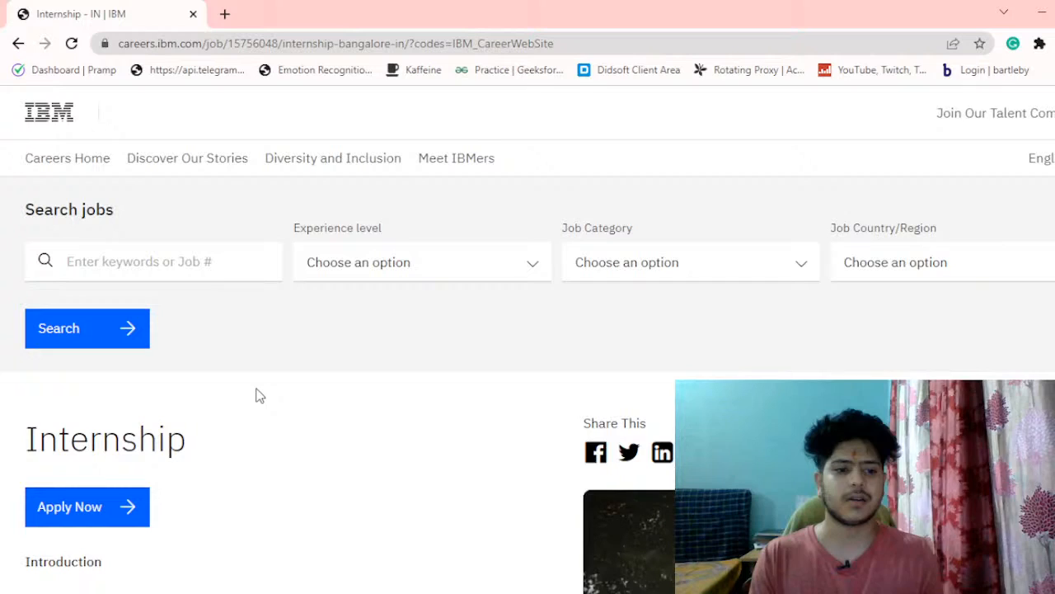
{"action": "scroll", "scroll_direction": "down", "scroll_amount": 3}
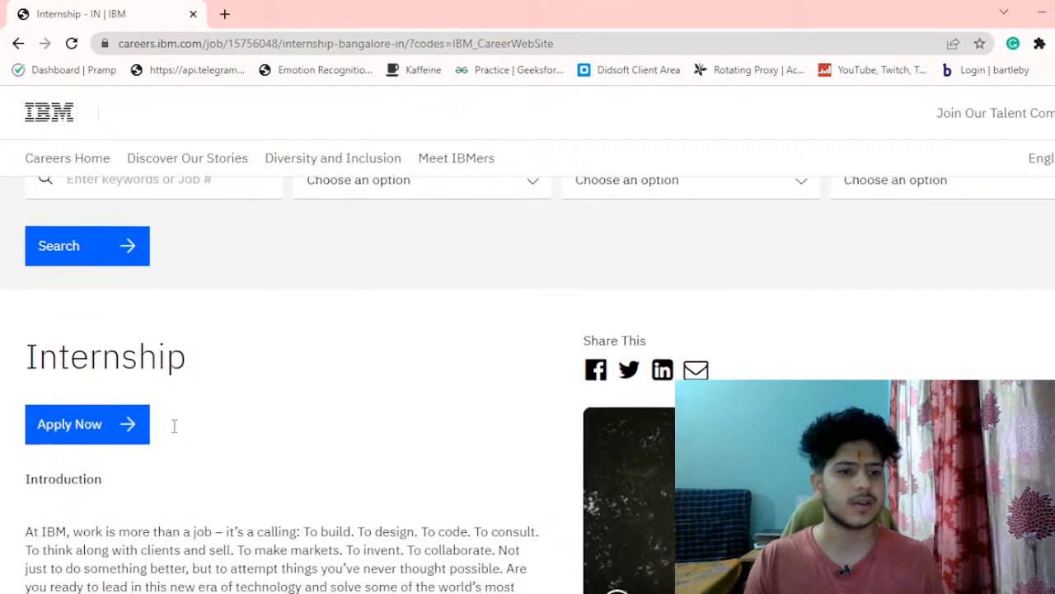
{"action": "scroll", "scroll_direction": "down", "scroll_amount": 3}
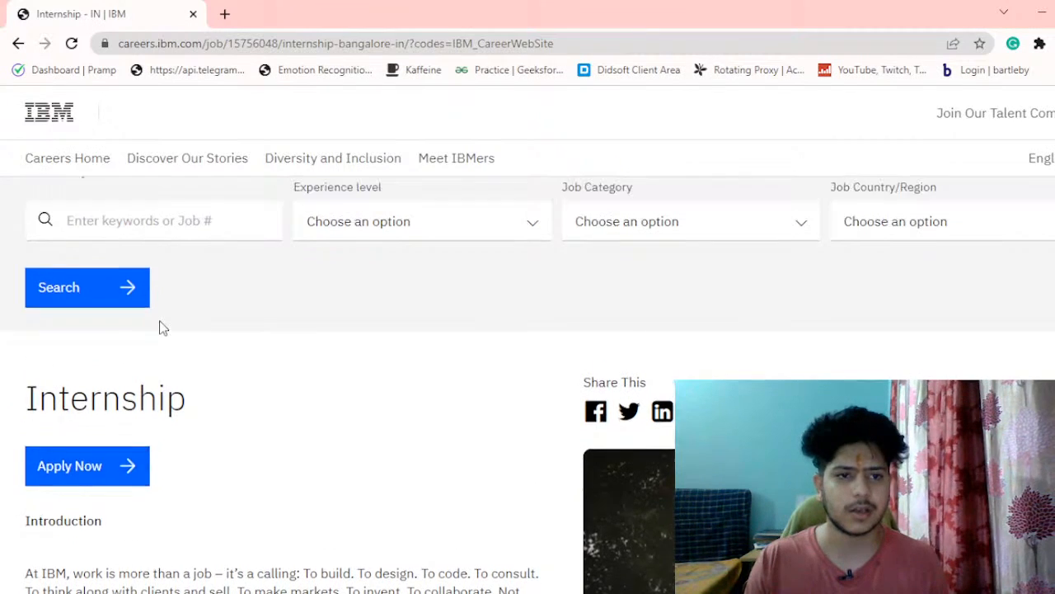
{"action": "scroll", "scroll_direction": "down", "scroll_amount": 3}
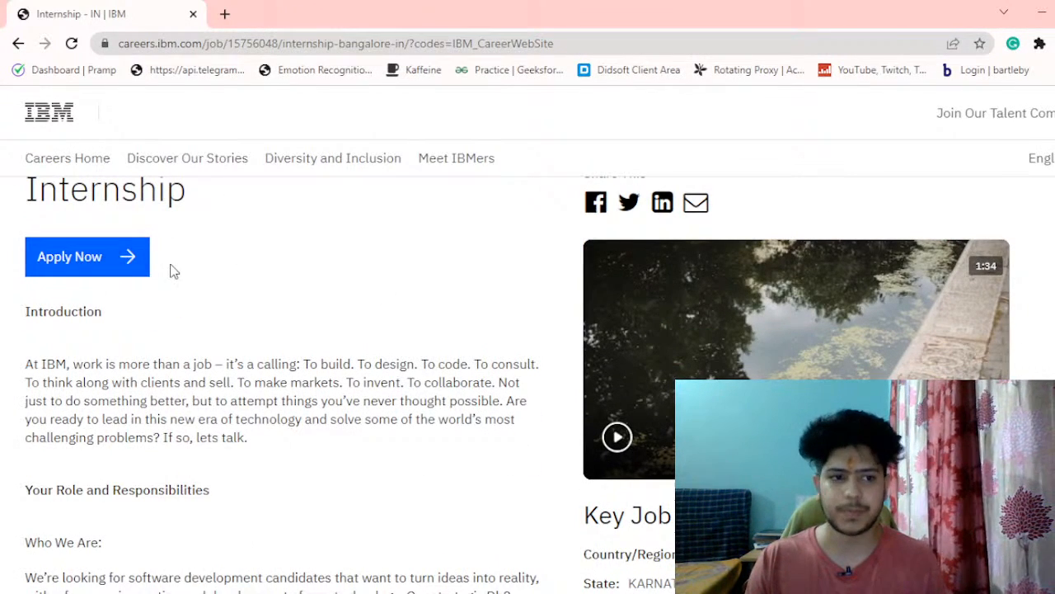
{"action": "mouse_move", "coordinate": [107, 267]}
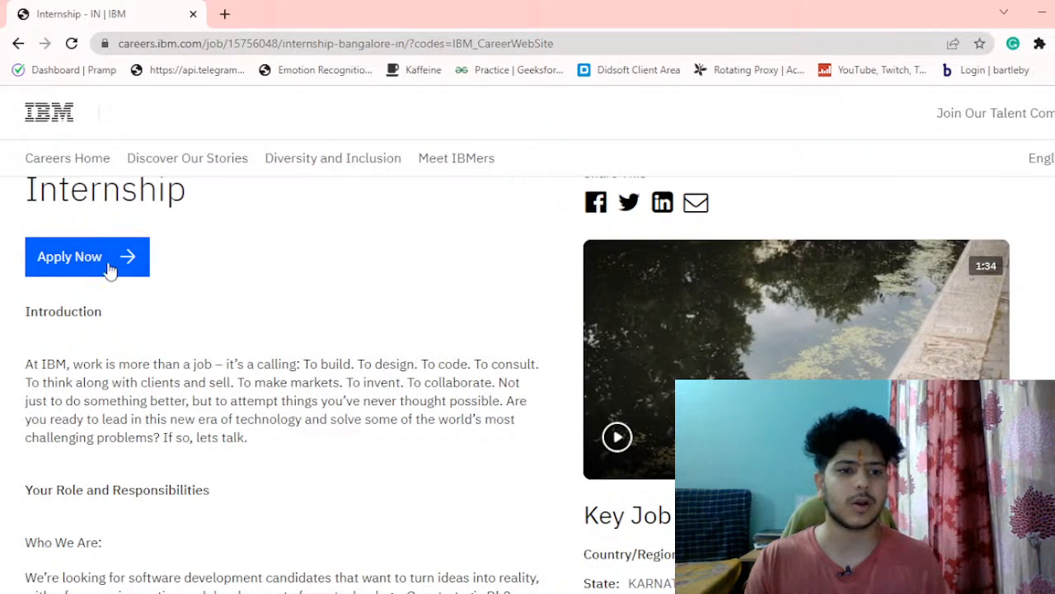
{"action": "left_click", "coordinate": [86, 257]}
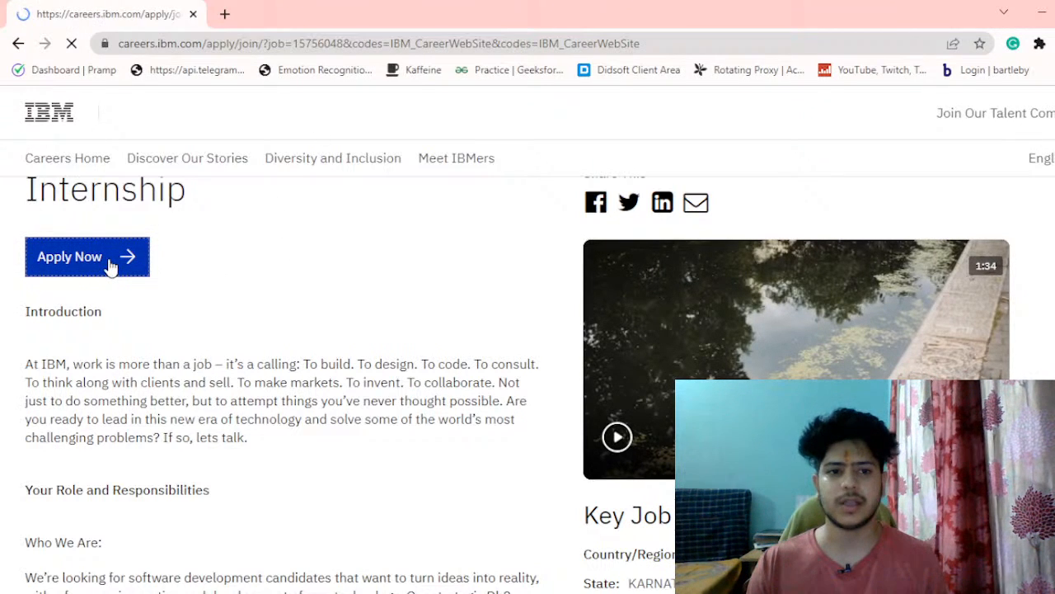
- On the Let's connect page, choose 'No thanks, continue to apply' to skip the Talent Network
{"action": "left_click", "coordinate": [85, 257]}
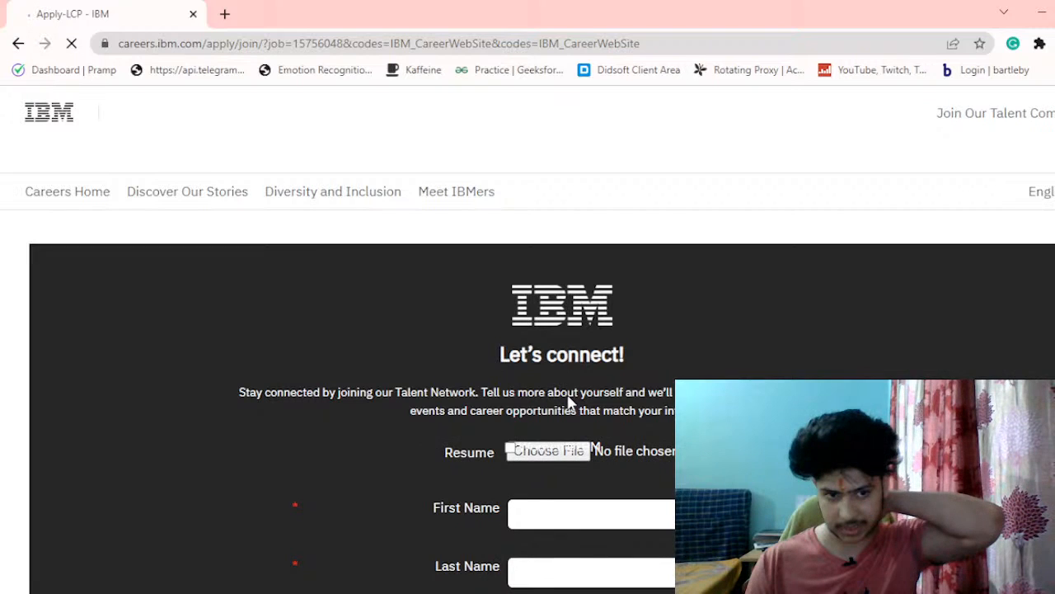
{"action": "scroll", "scroll_direction": "down", "scroll_amount": 3}
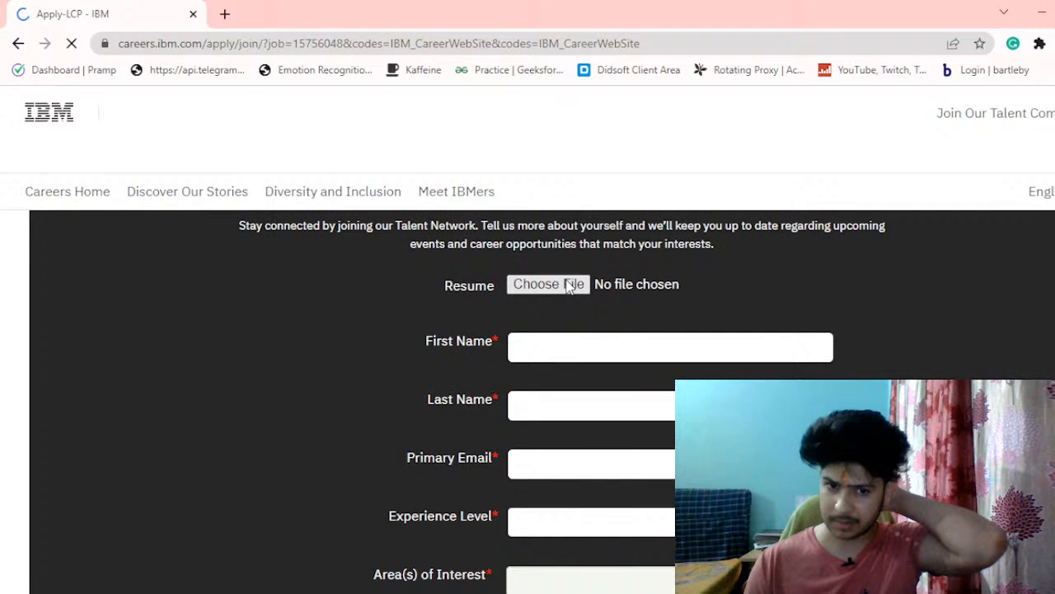
{"action": "scroll", "scroll_direction": "down", "scroll_amount": 3}
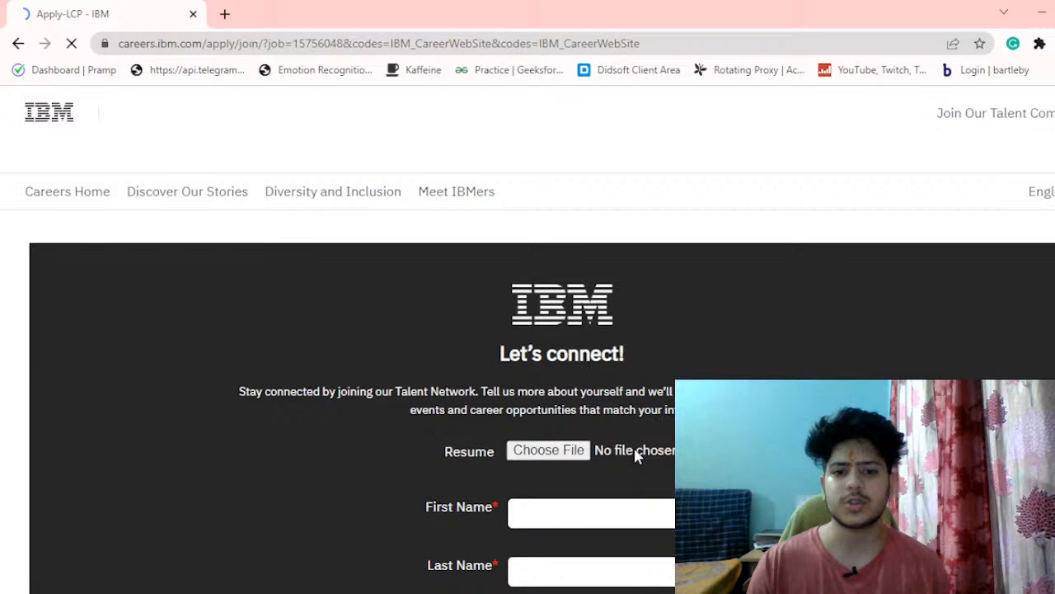
{"action": "scroll", "scroll_direction": "down", "scroll_amount": 3}
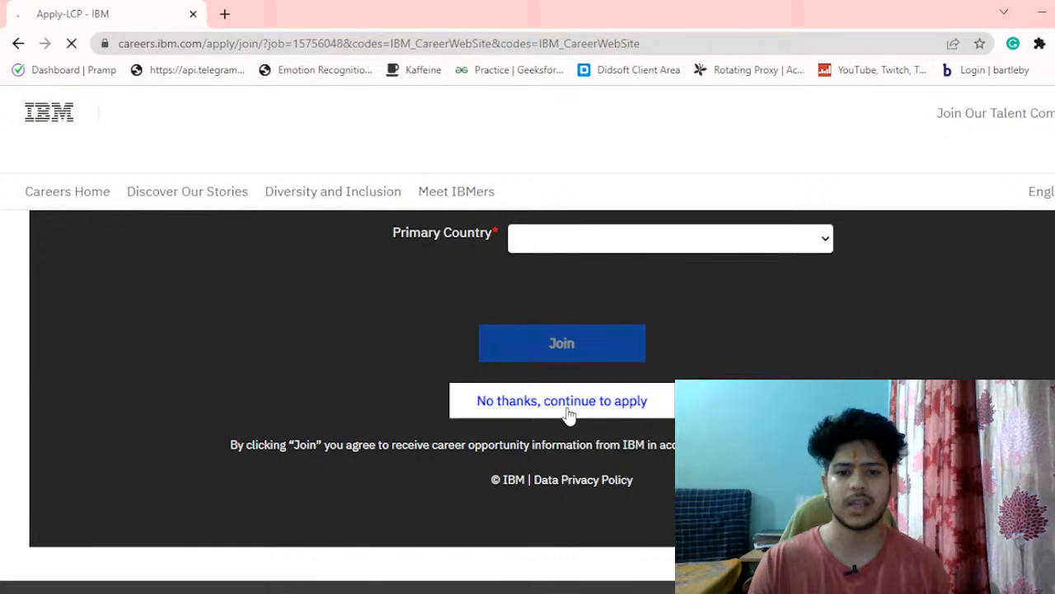
{"action": "left_click", "coordinate": [561, 401]}
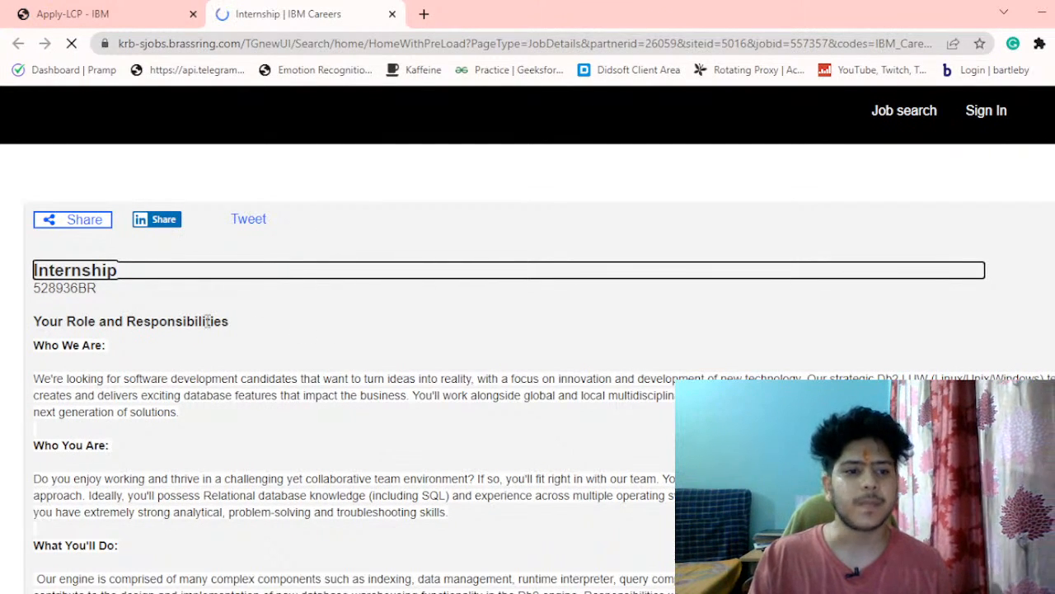
- Read through the BrassRing Internship job details down to its key details (Bangalore, Student/Intern, full-time, no travel)
{"action": "scroll", "scroll_direction": "down", "scroll_amount": 3}
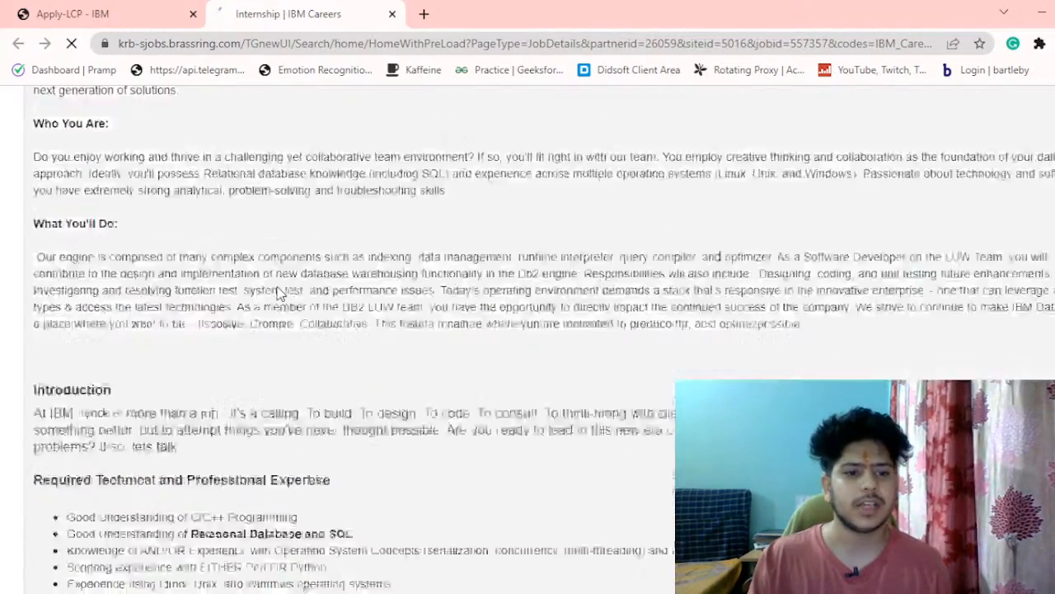
{"action": "scroll", "scroll_direction": "down", "scroll_amount": 3}
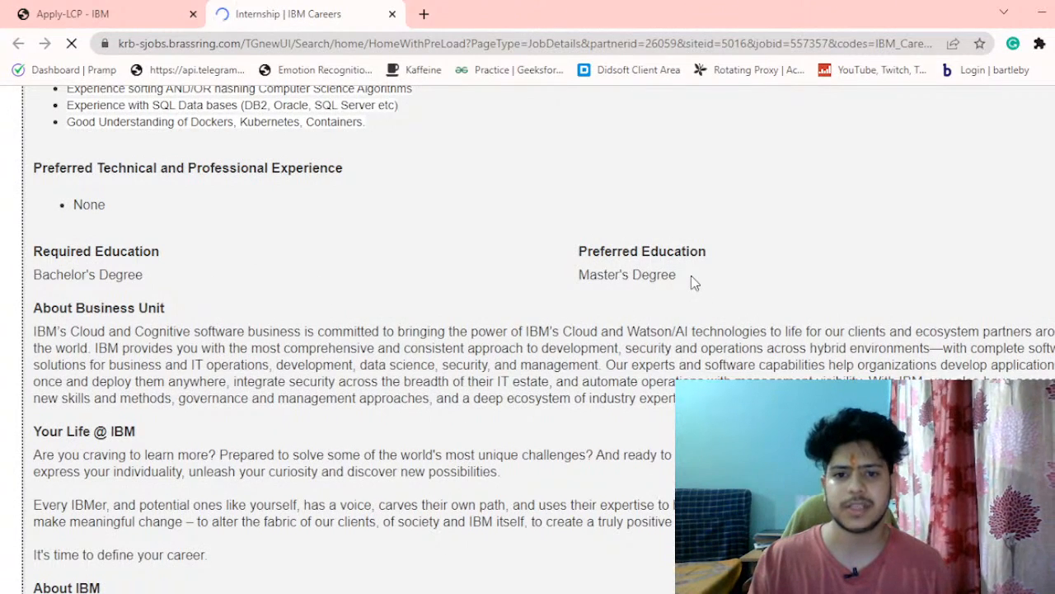
{"action": "scroll", "scroll_direction": "down", "scroll_amount": 3}
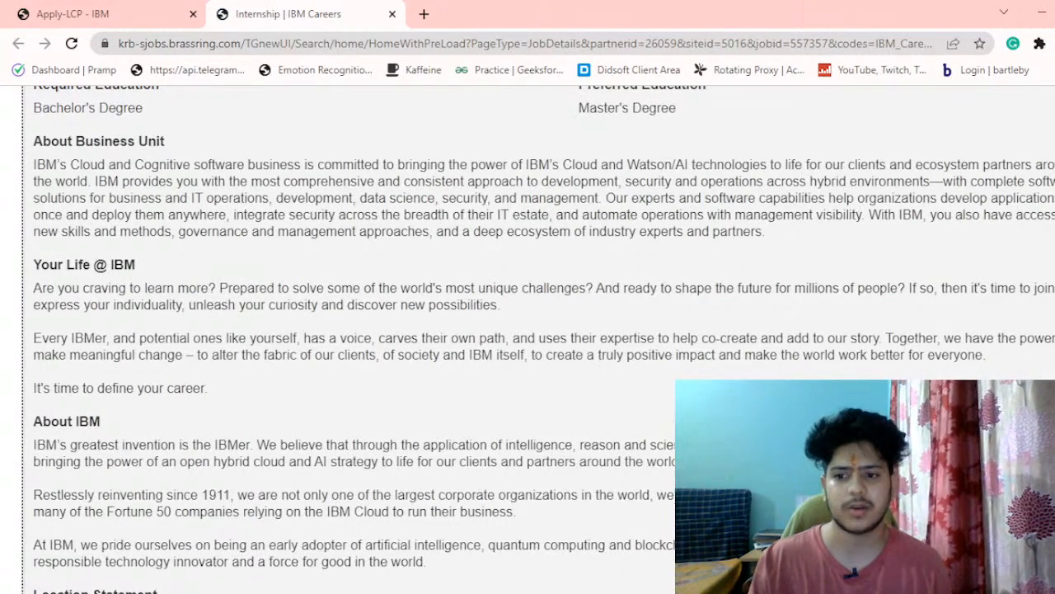
{"action": "scroll", "scroll_direction": "down", "scroll_amount": 3}
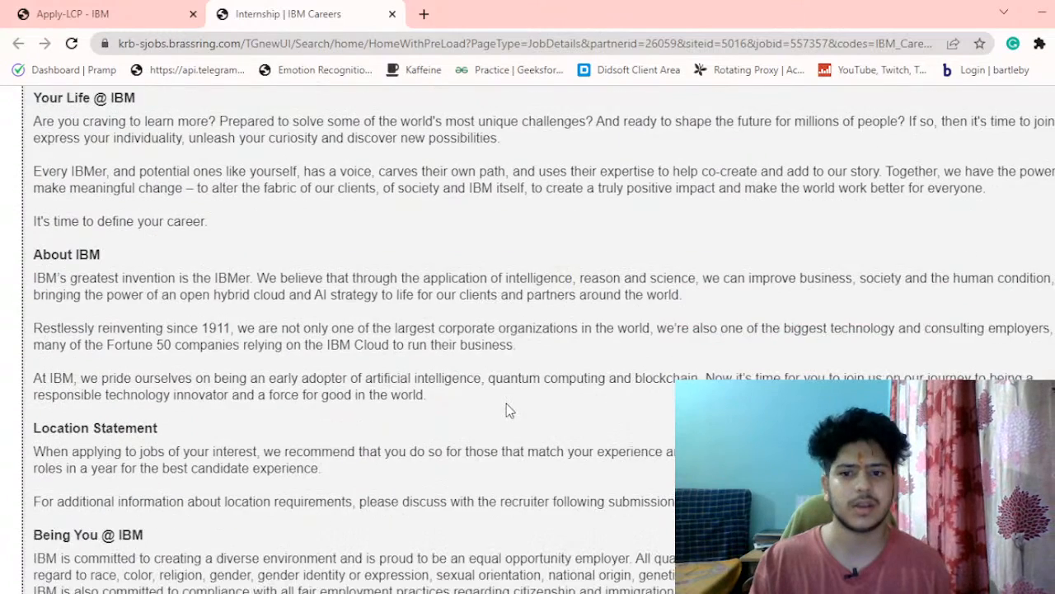
{"action": "scroll", "scroll_direction": "down", "scroll_amount": 3}
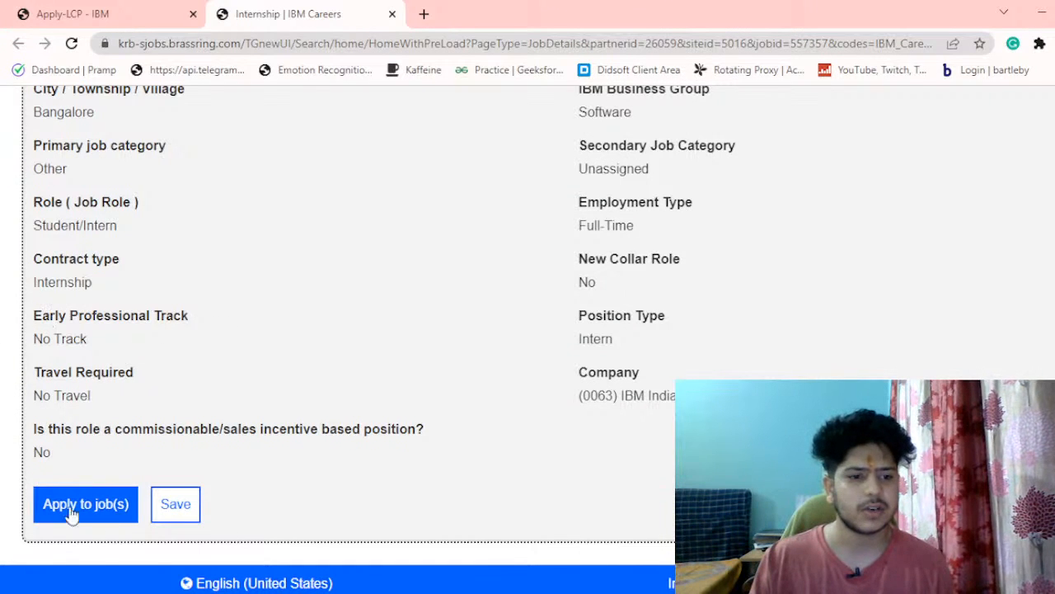
- Apply to the Internship job and sign in to the candidate account to reach the application start page
{"action": "left_click", "coordinate": [86, 505]}
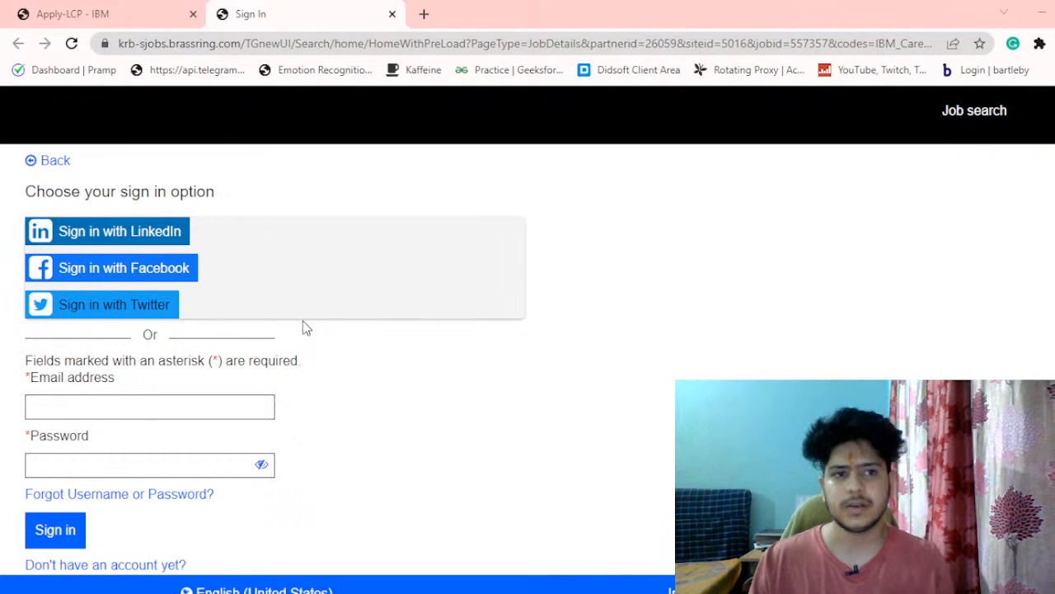
{"action": "mouse_move", "coordinate": [444, 317]}
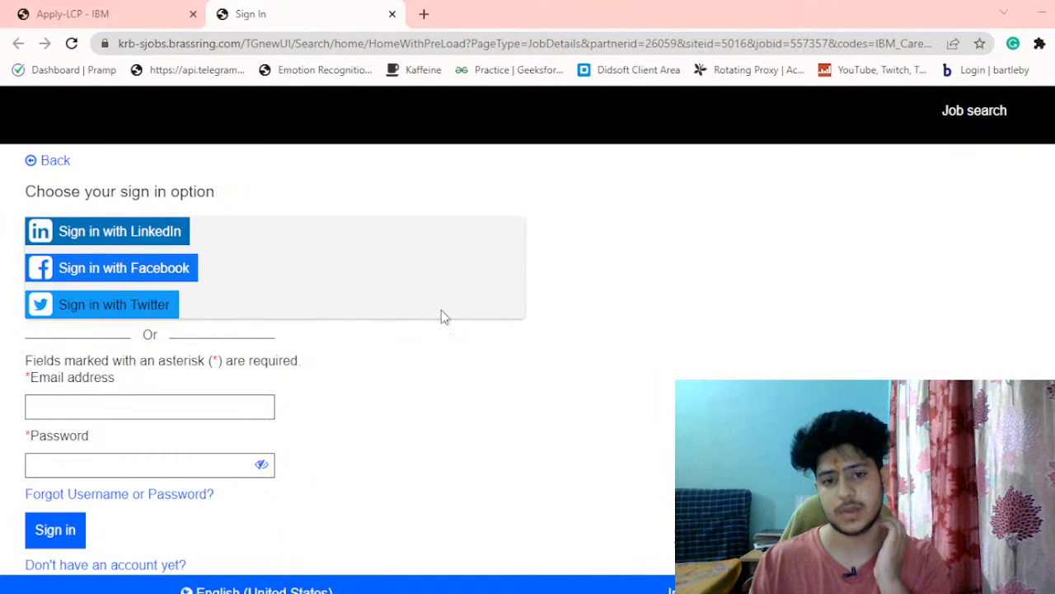
{"action": "mouse_move", "coordinate": [487, 310]}
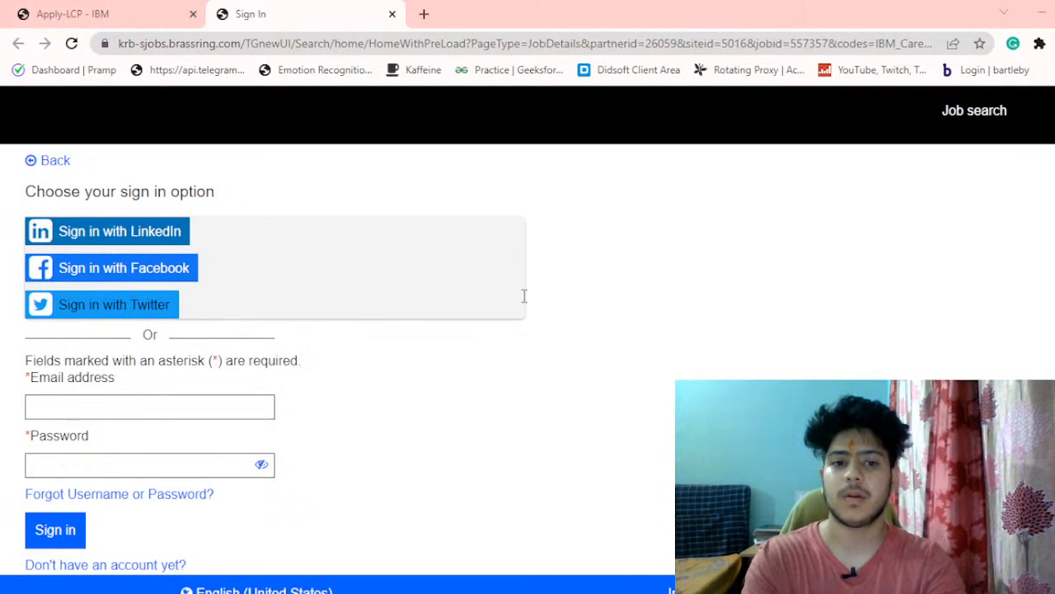
{"action": "mouse_move", "coordinate": [528, 452]}
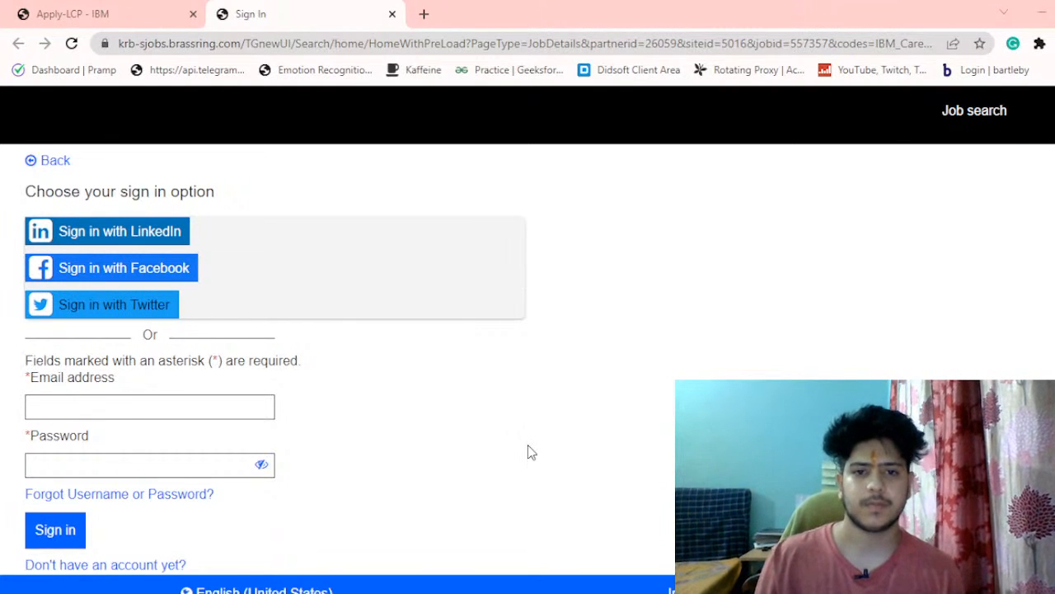
{"action": "mouse_move", "coordinate": [526, 437]}
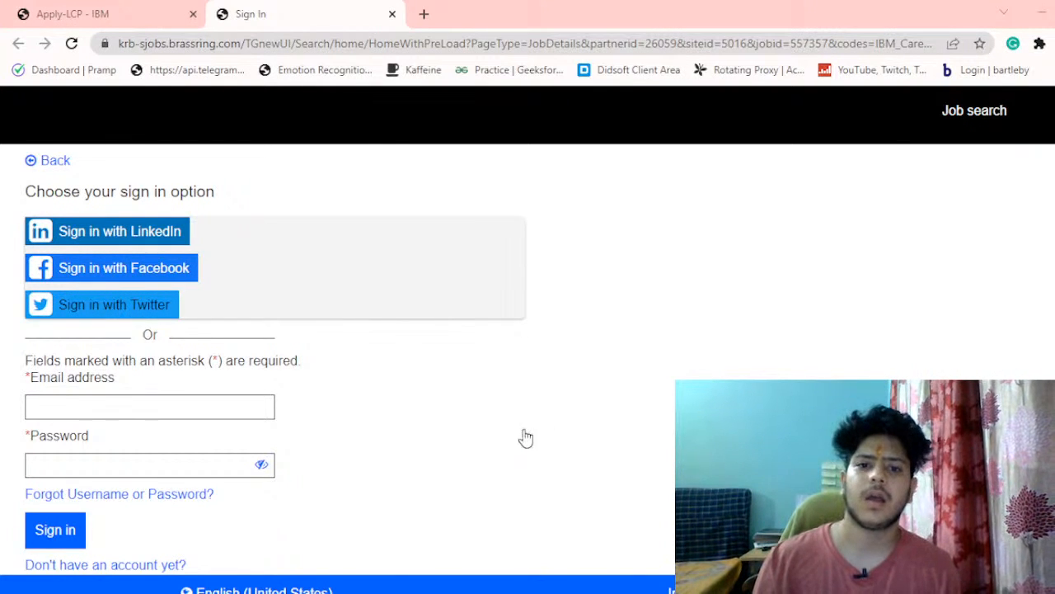
{"action": "left_click", "coordinate": [106, 231]}
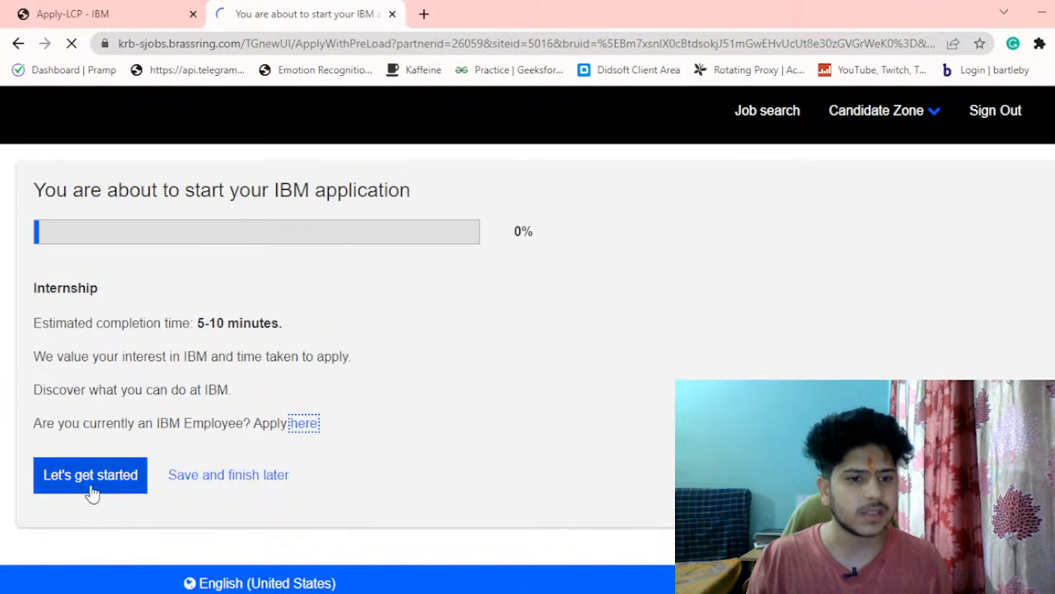
- Begin the application, agree to the IBM privacy policy and continue to Personal Information
{"action": "left_click", "coordinate": [89, 475]}
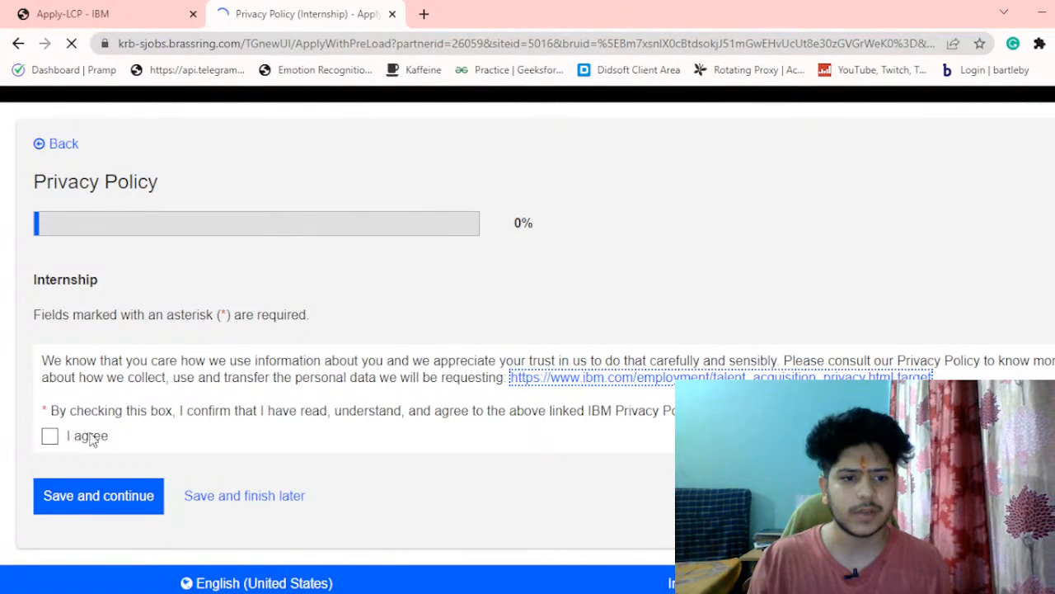
{"action": "left_click", "coordinate": [49, 435]}
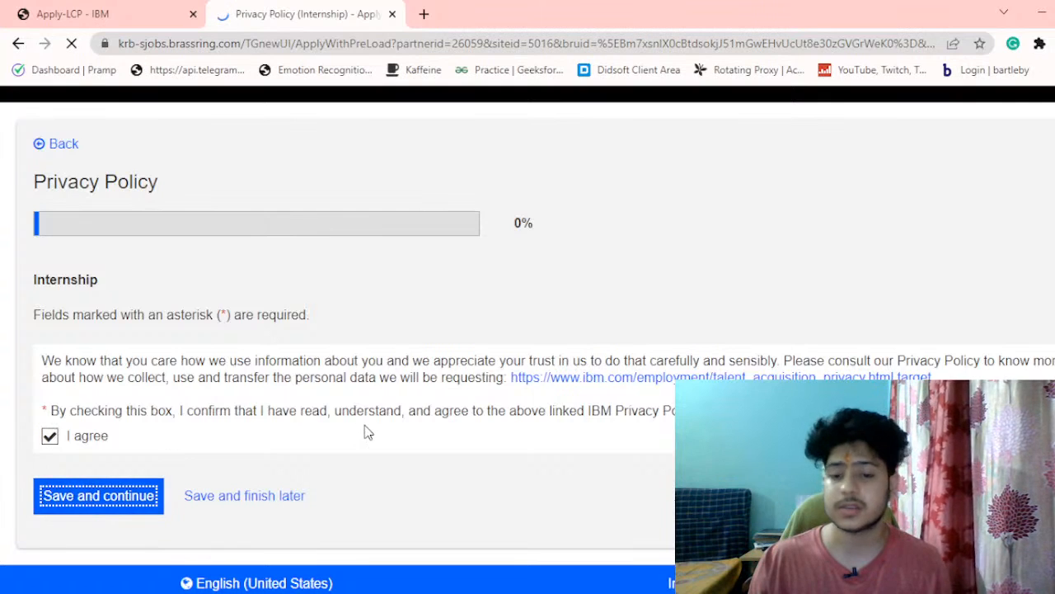
{"action": "left_click", "coordinate": [99, 495]}
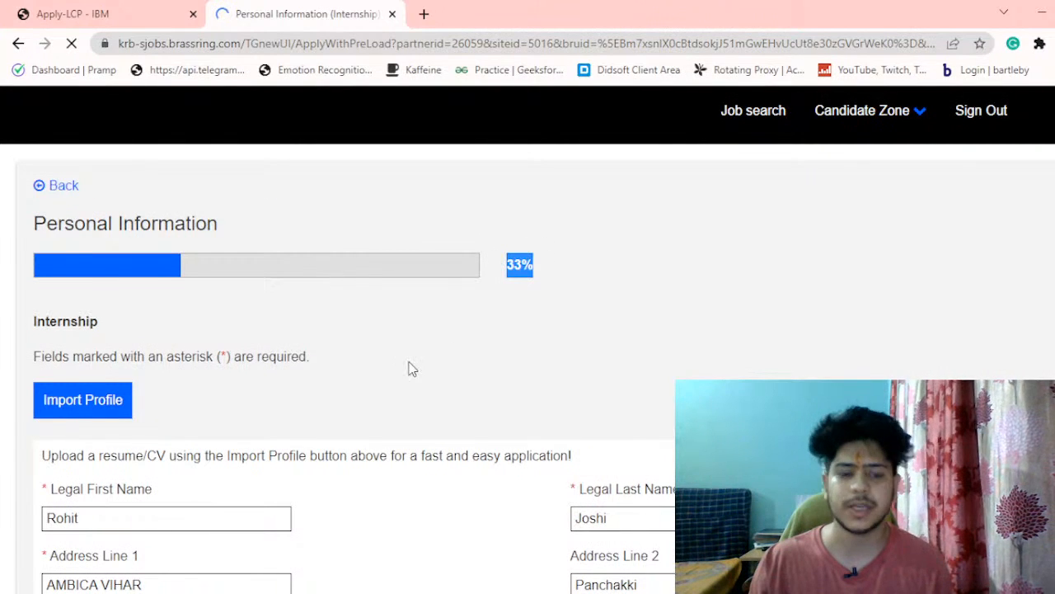
{"action": "scroll", "scroll_direction": "down", "scroll_amount": 3}
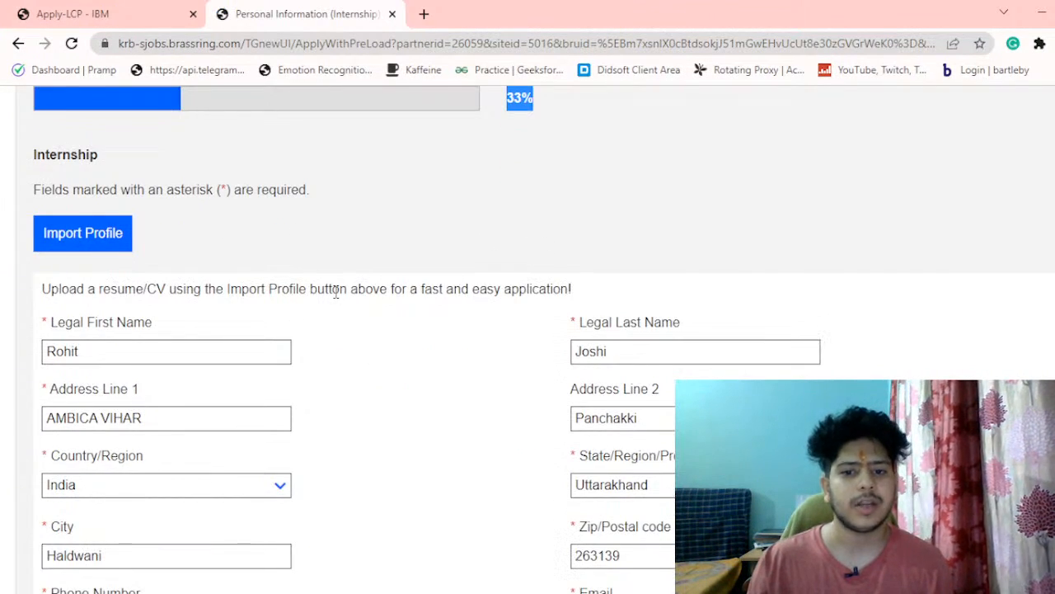
{"action": "scroll", "scroll_direction": "down", "scroll_amount": 3}
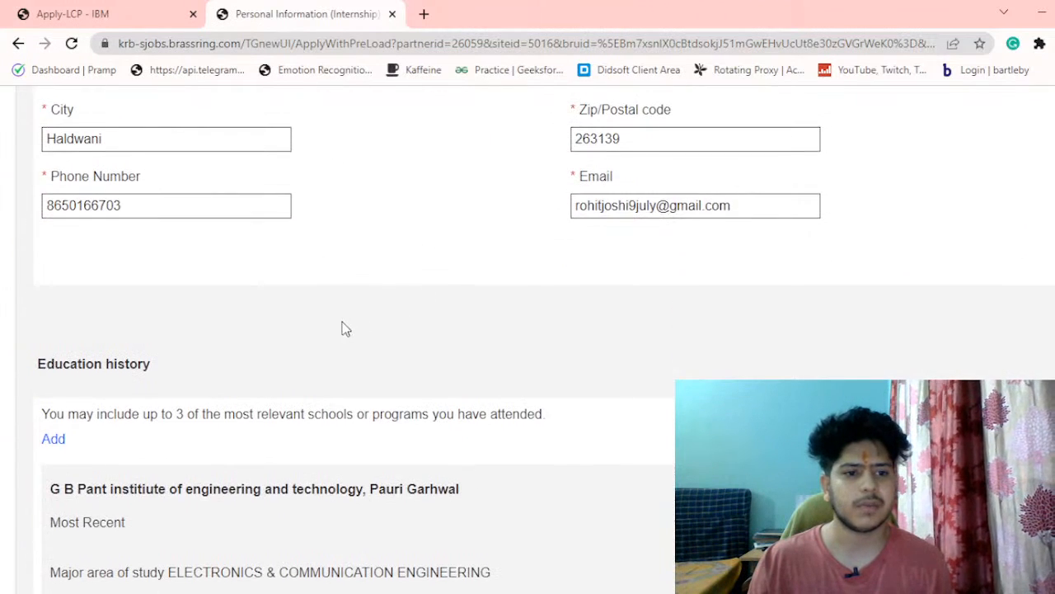
{"action": "scroll", "scroll_direction": "down", "scroll_amount": 3}
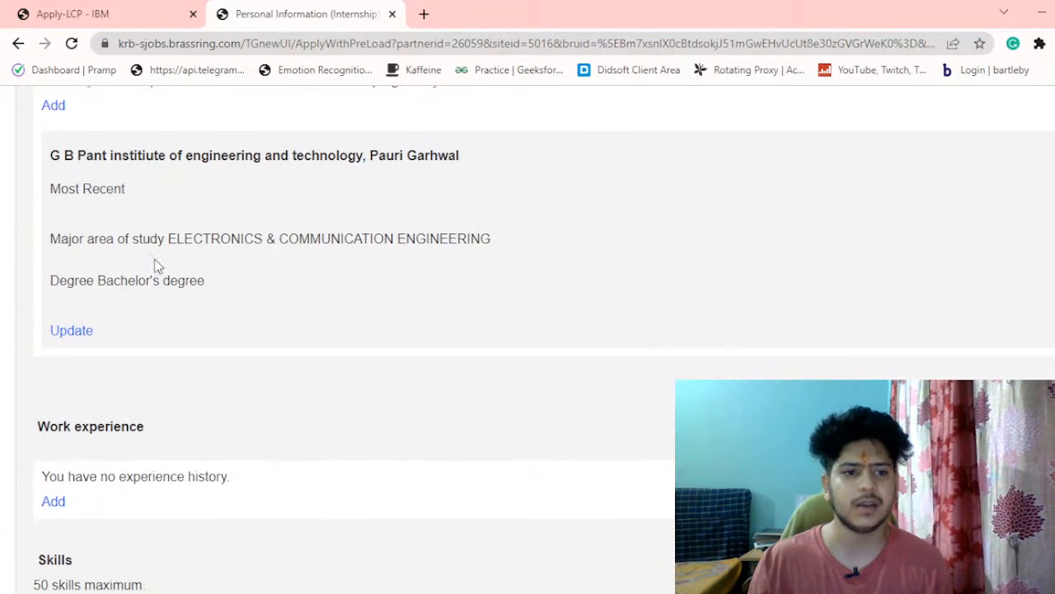
{"action": "scroll", "scroll_direction": "down", "scroll_amount": 3}
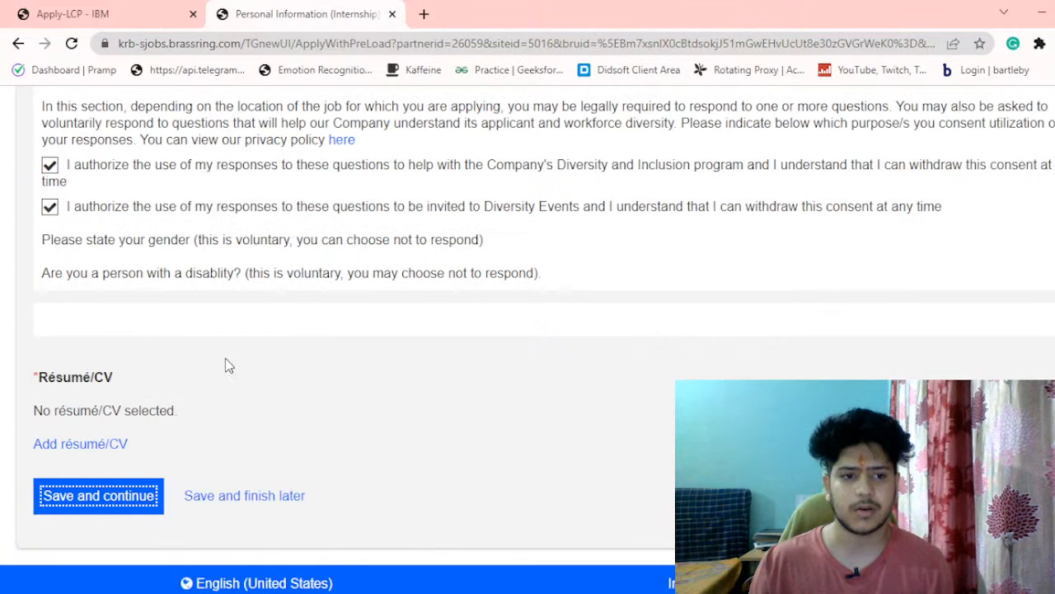
- Save Personal Information and review the Additional Information answers down to the résumé/CV upload prompt
{"action": "left_click", "coordinate": [99, 495]}
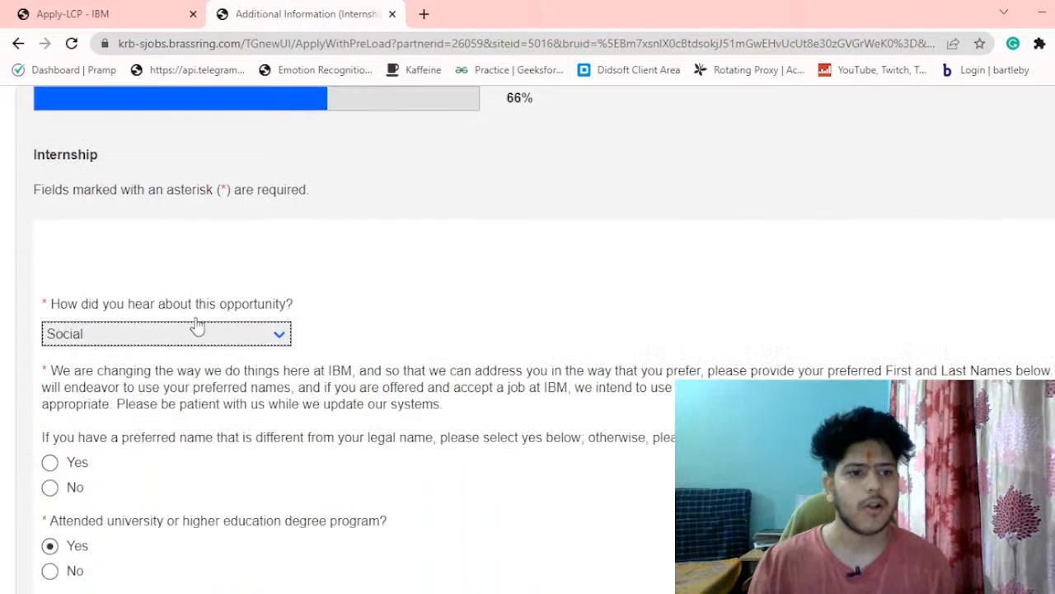
{"action": "scroll", "scroll_direction": "down", "scroll_amount": 3}
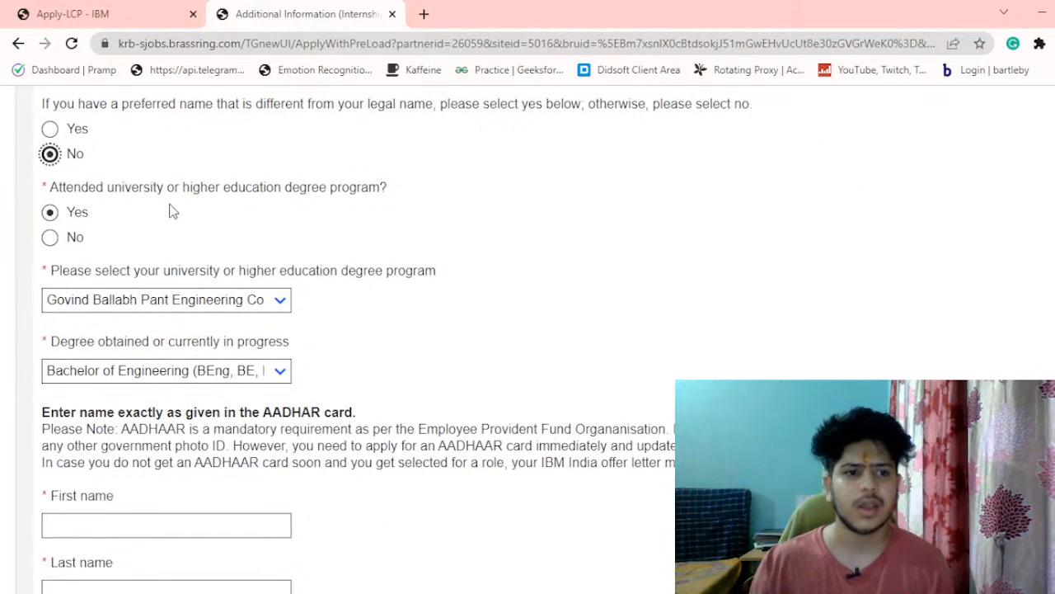
{"action": "mouse_move", "coordinate": [93, 238]}
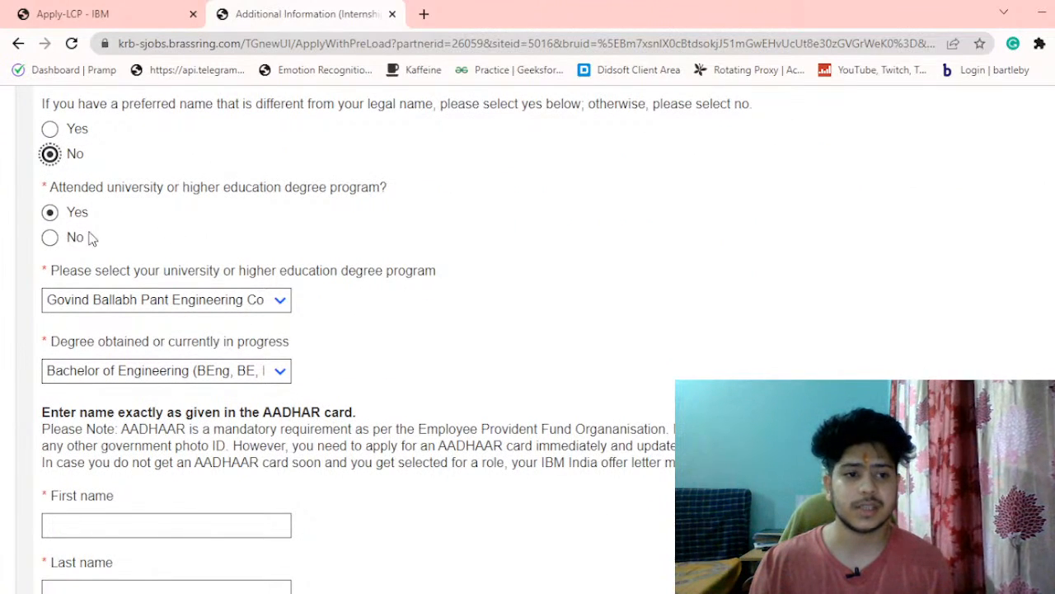
{"action": "scroll", "scroll_direction": "down", "scroll_amount": 3}
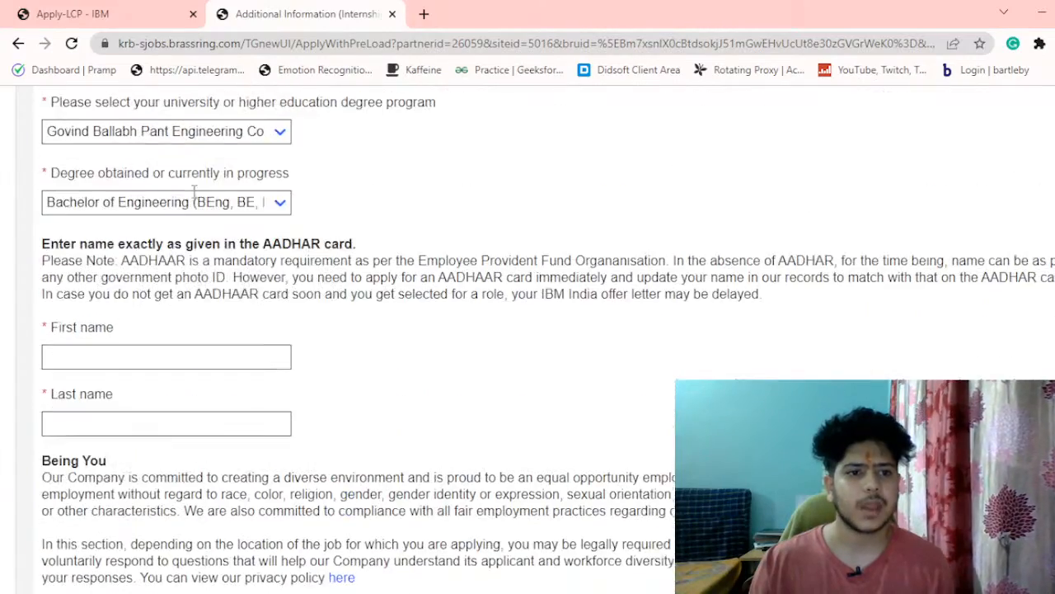
{"action": "scroll", "scroll_direction": "down", "scroll_amount": 3}
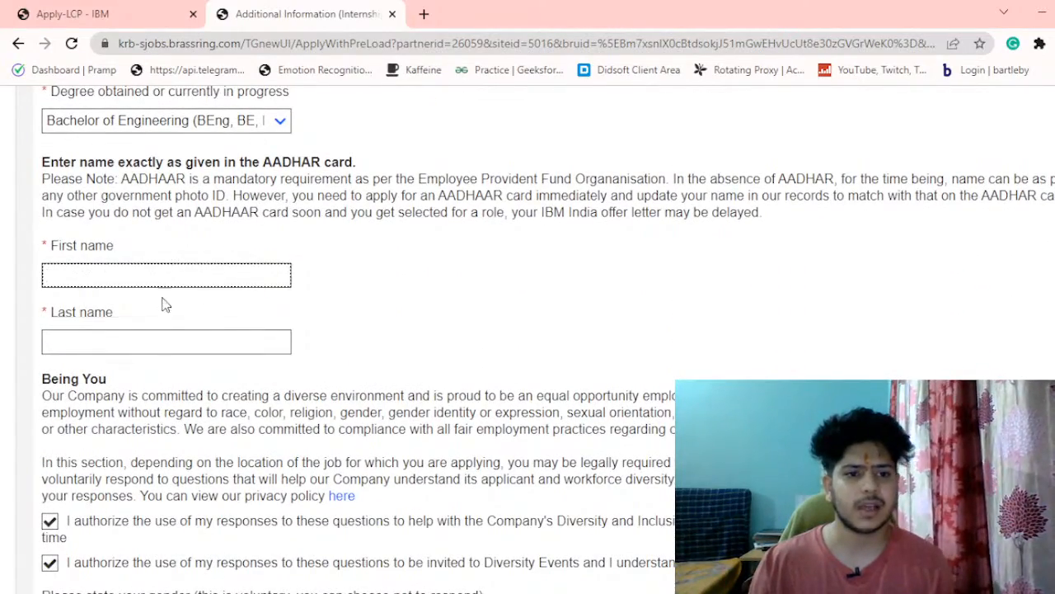
{"action": "scroll", "scroll_direction": "down", "scroll_amount": 3}
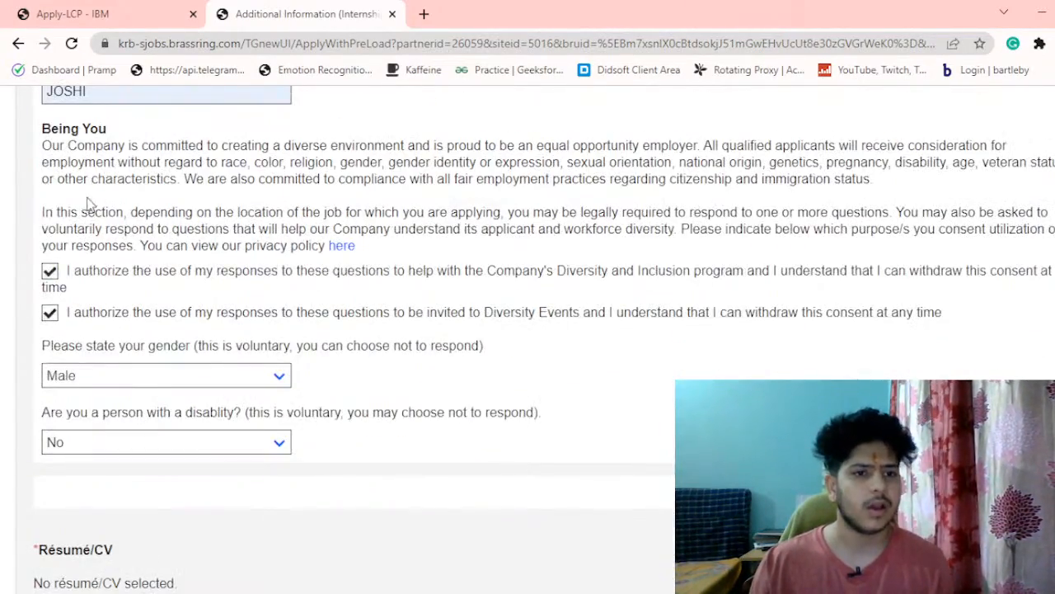
{"action": "mouse_move", "coordinate": [643, 297]}
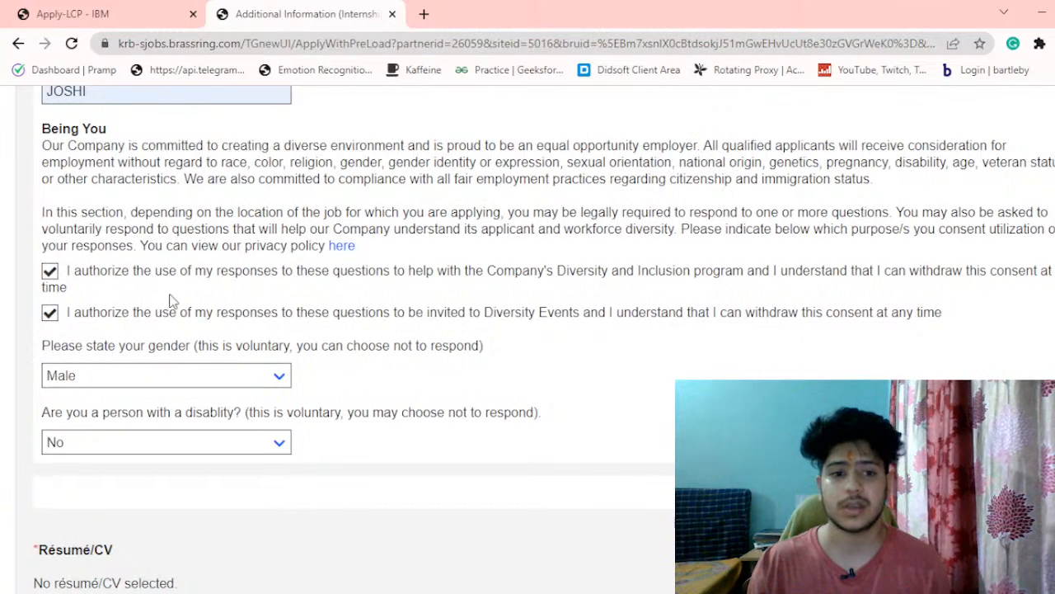
{"action": "mouse_move", "coordinate": [97, 372]}
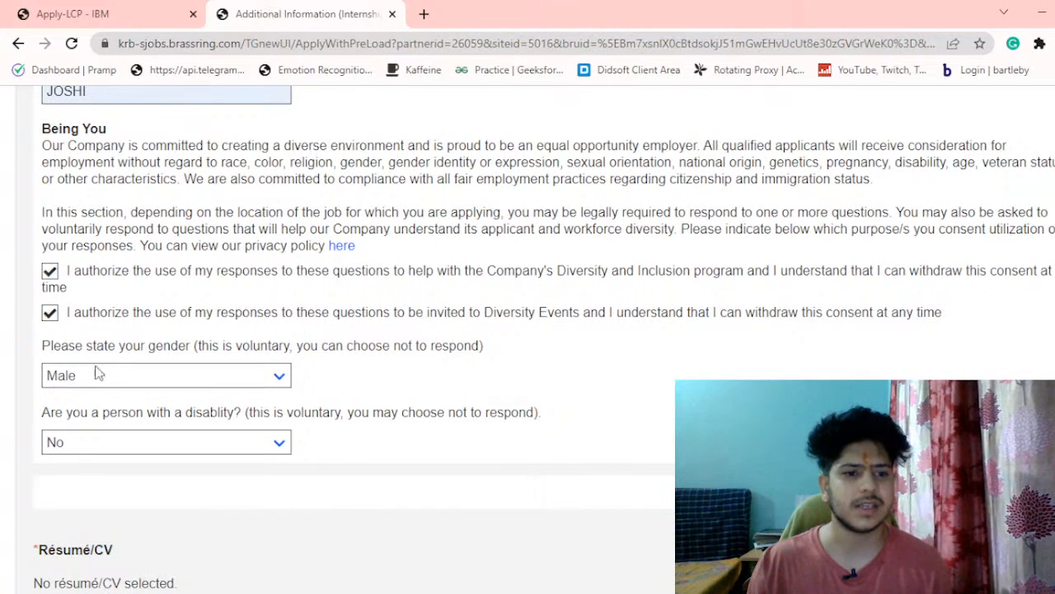
{"action": "scroll", "scroll_direction": "down", "scroll_amount": 3}
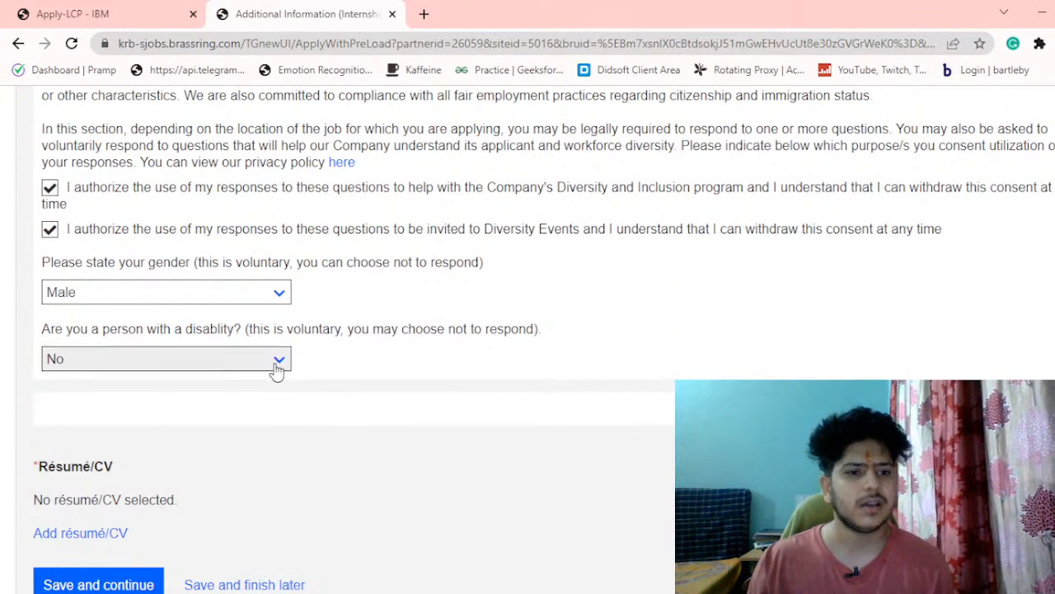
{"action": "scroll", "scroll_direction": "down", "scroll_amount": 3}
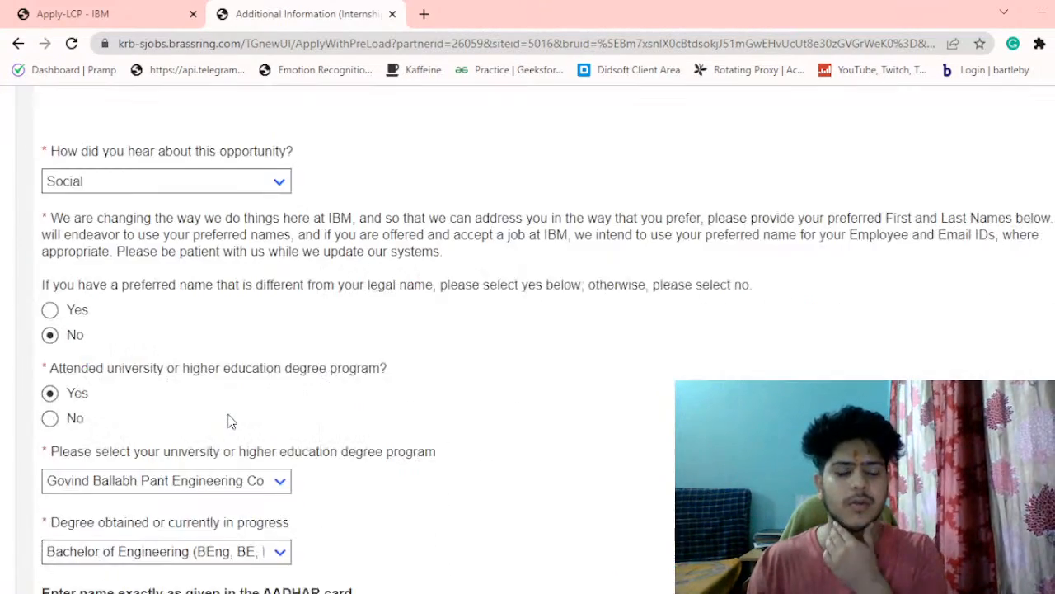
{"action": "scroll", "scroll_direction": "down", "scroll_amount": 3}
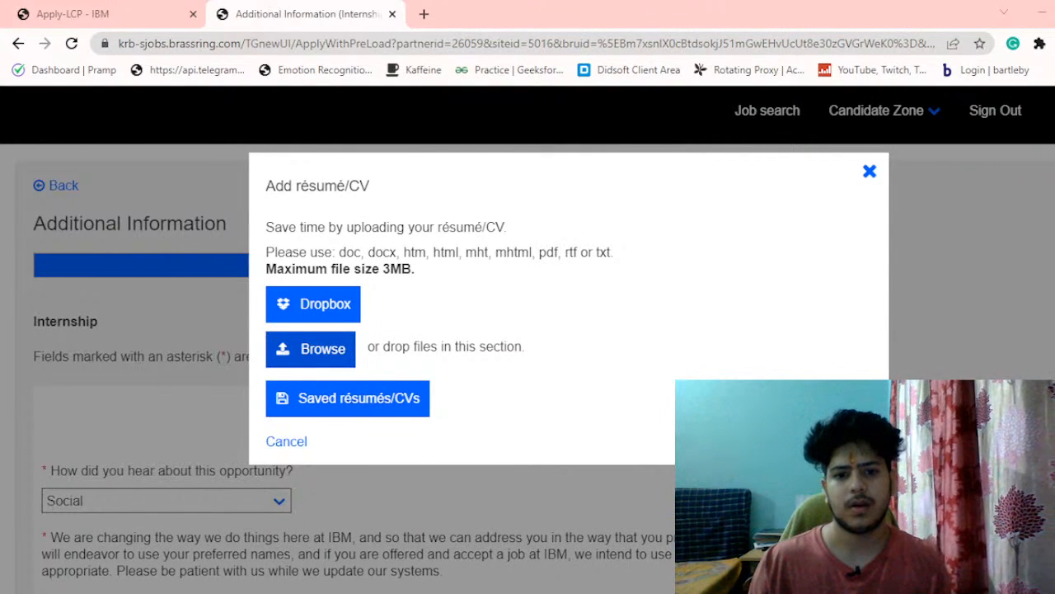
- Attach the saved SDE résumé PDF and continue to Review and Send Application at 99%
{"action": "left_click", "coordinate": [347, 398]}
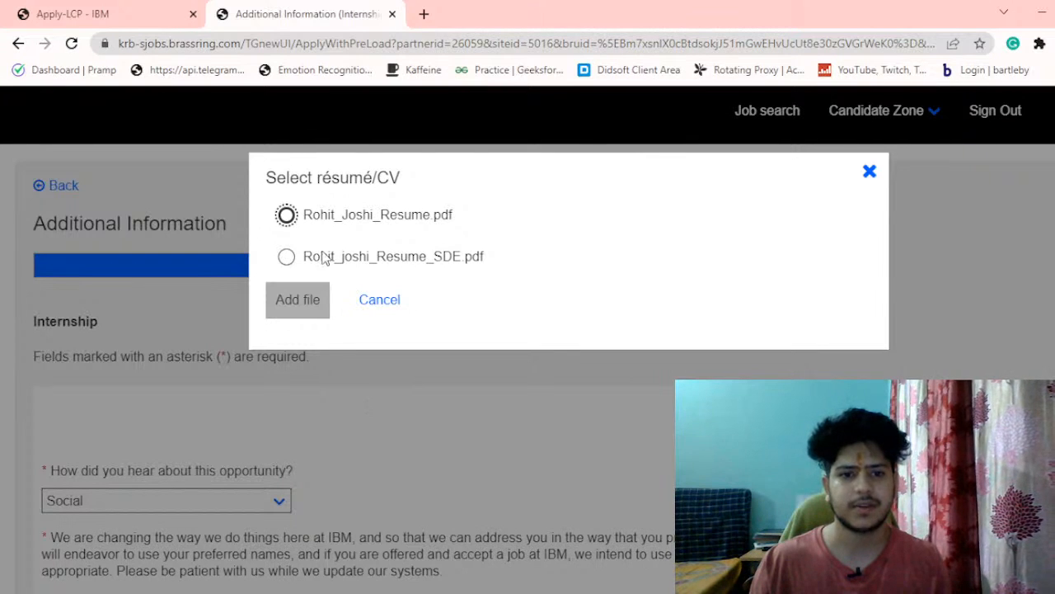
{"action": "left_click", "coordinate": [297, 300]}
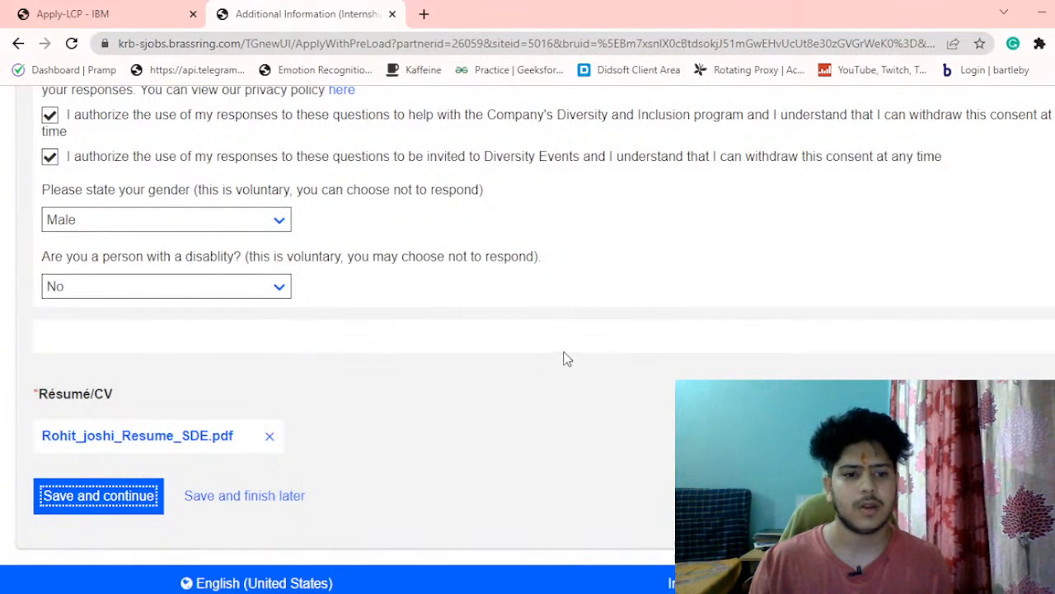
{"action": "left_click", "coordinate": [99, 494]}
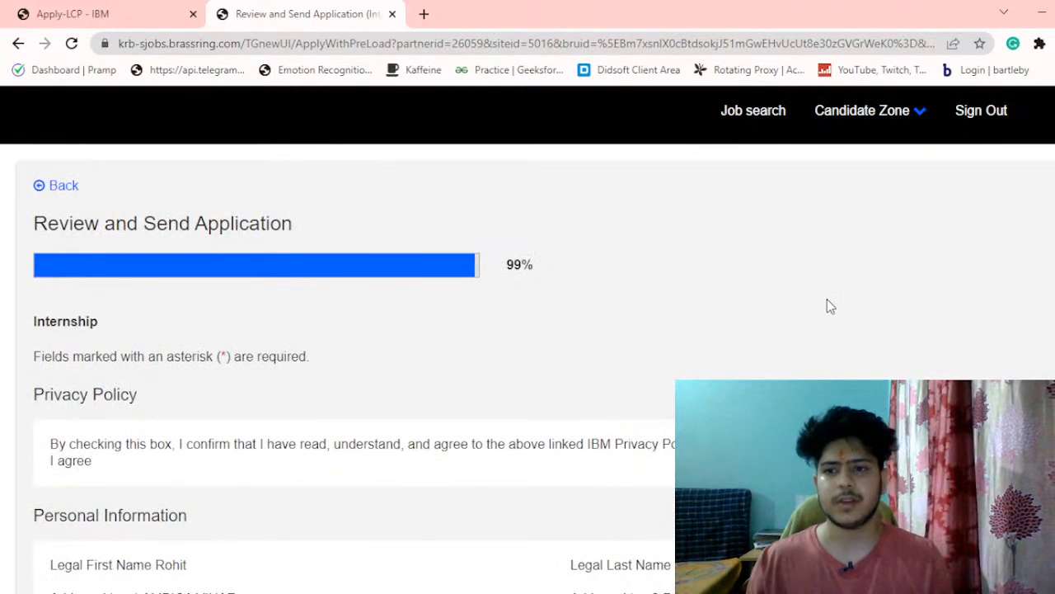
{"action": "scroll", "scroll_direction": "down", "scroll_amount": 3}
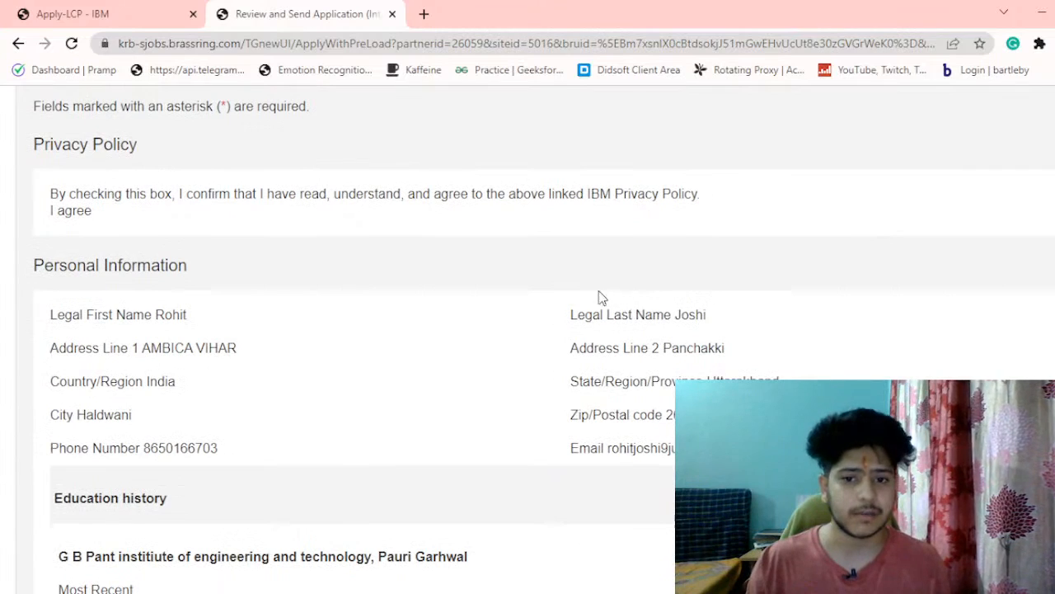
{"action": "scroll", "scroll_direction": "down", "scroll_amount": 3}
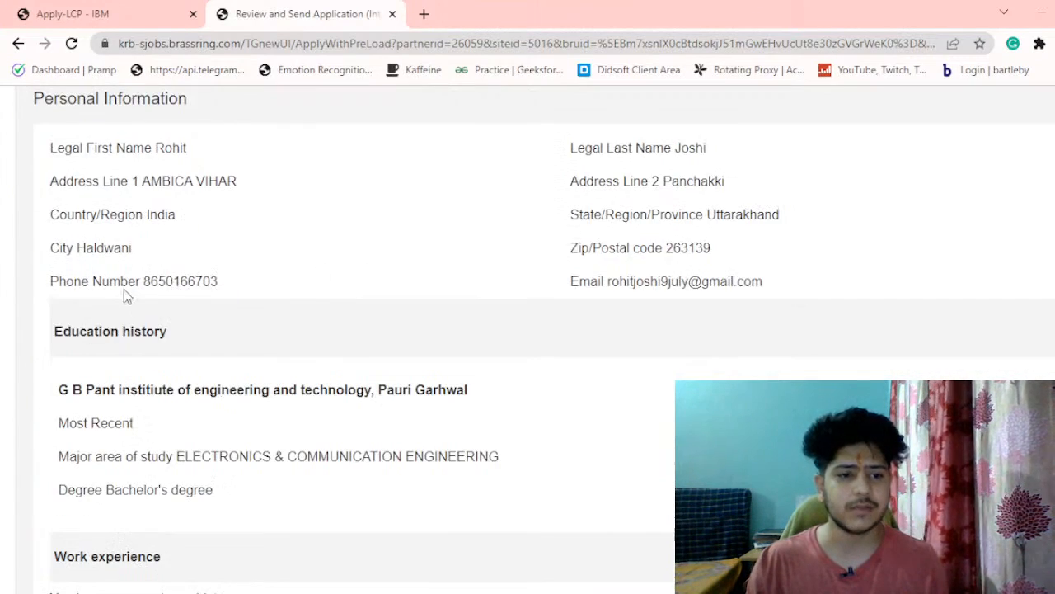
{"action": "scroll", "scroll_direction": "down", "scroll_amount": 3}
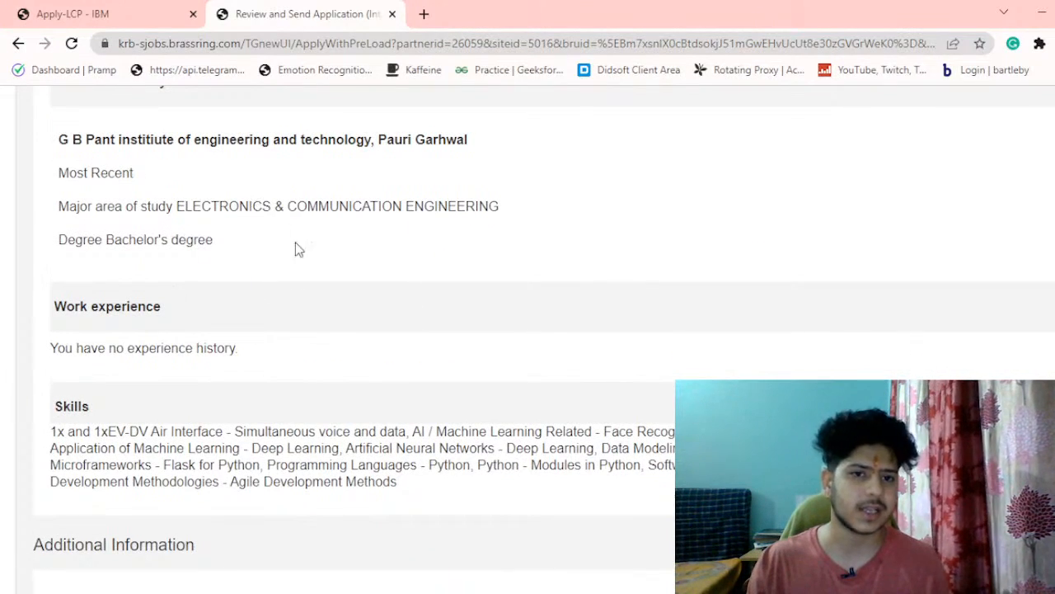
{"action": "scroll", "scroll_direction": "down", "scroll_amount": 3}
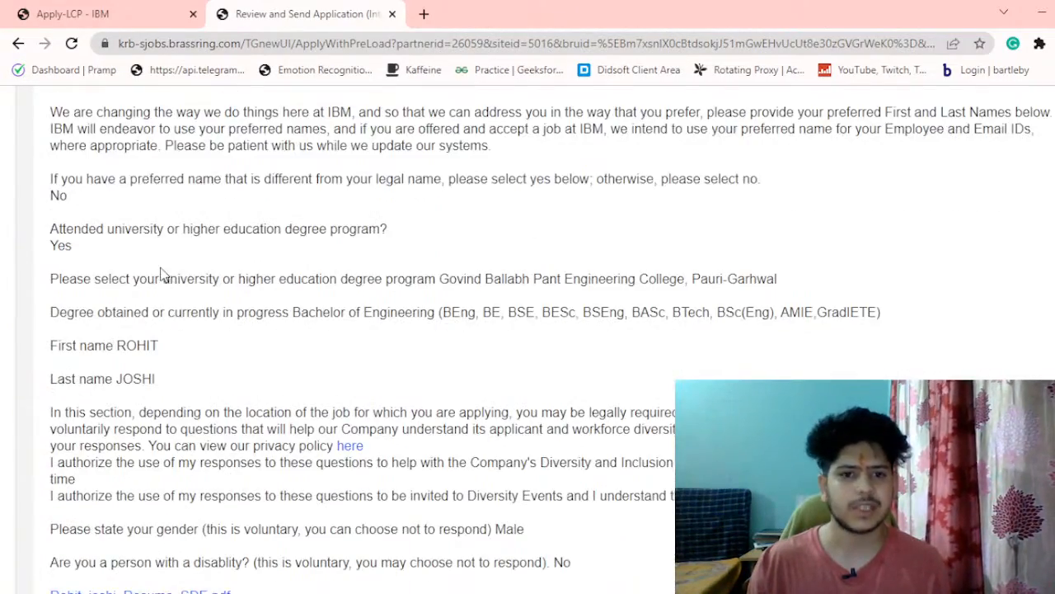
{"action": "scroll", "scroll_direction": "down", "scroll_amount": 3}
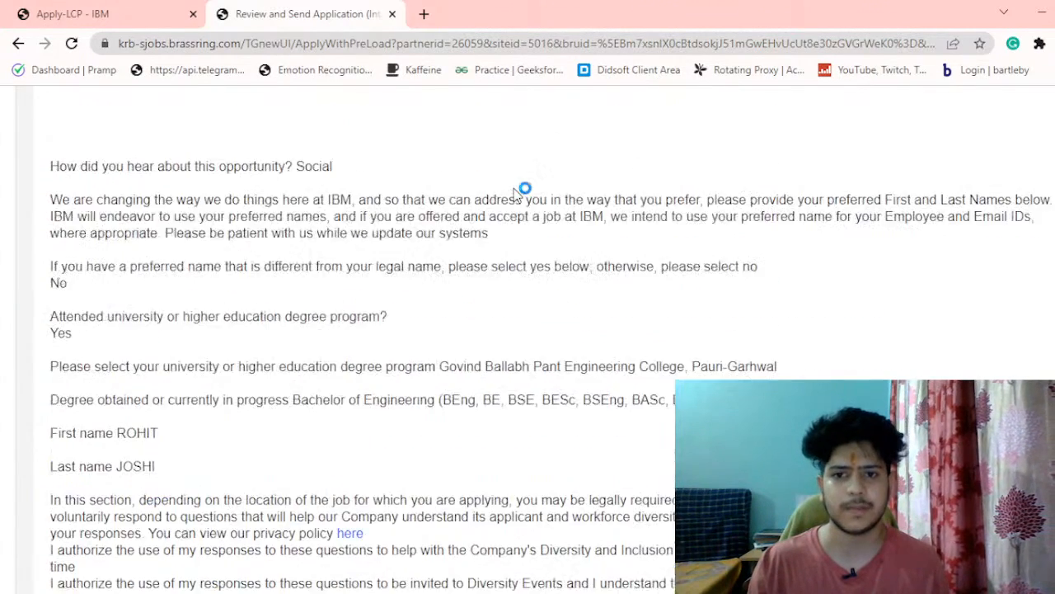
{"action": "scroll", "scroll_direction": "down", "scroll_amount": 3}
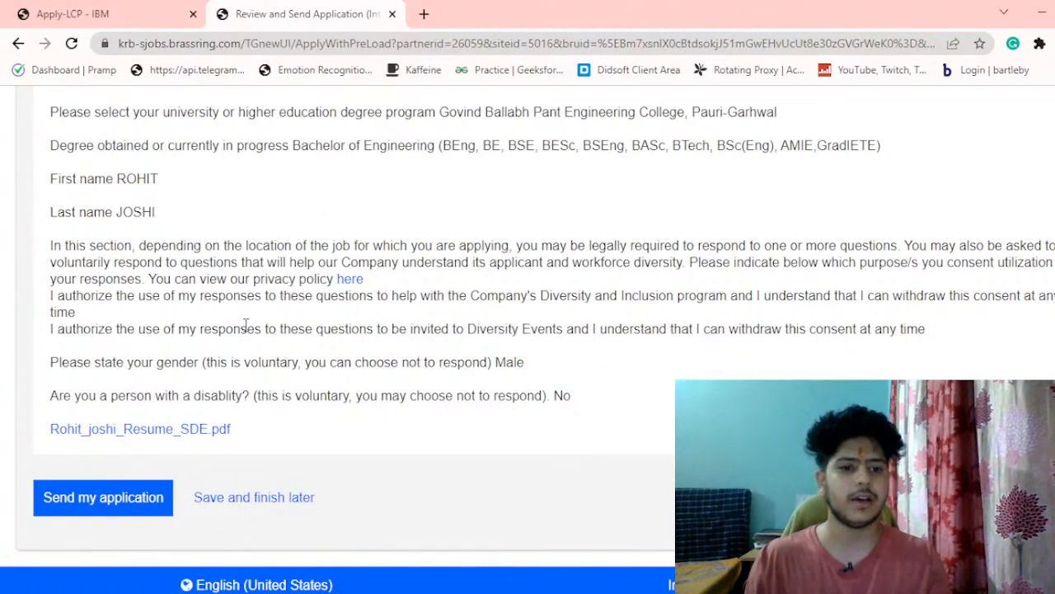
{"action": "mouse_move", "coordinate": [204, 458]}
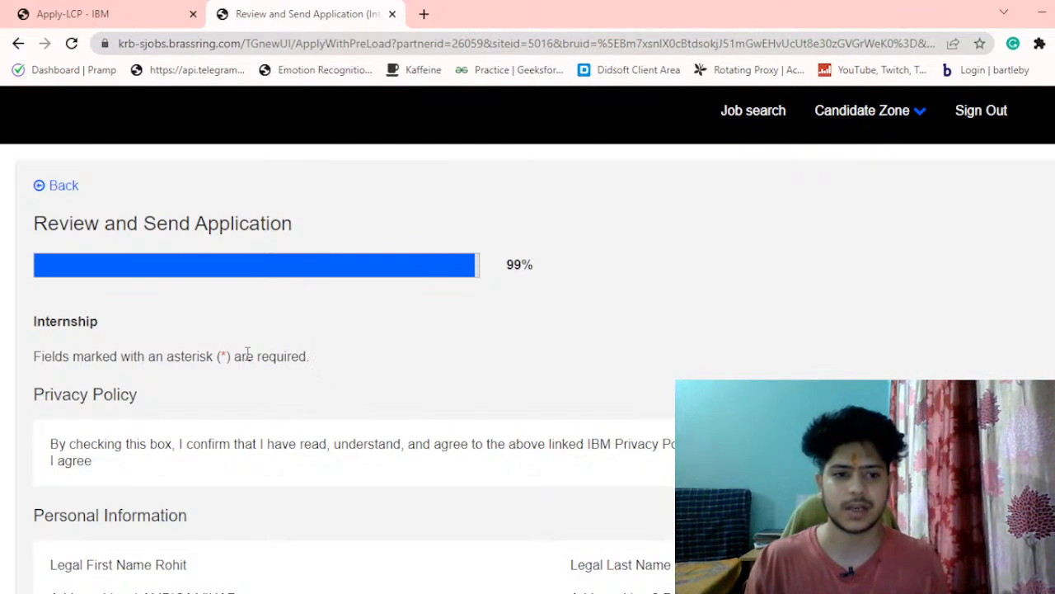
{"action": "scroll", "scroll_direction": "down", "scroll_amount": 3}
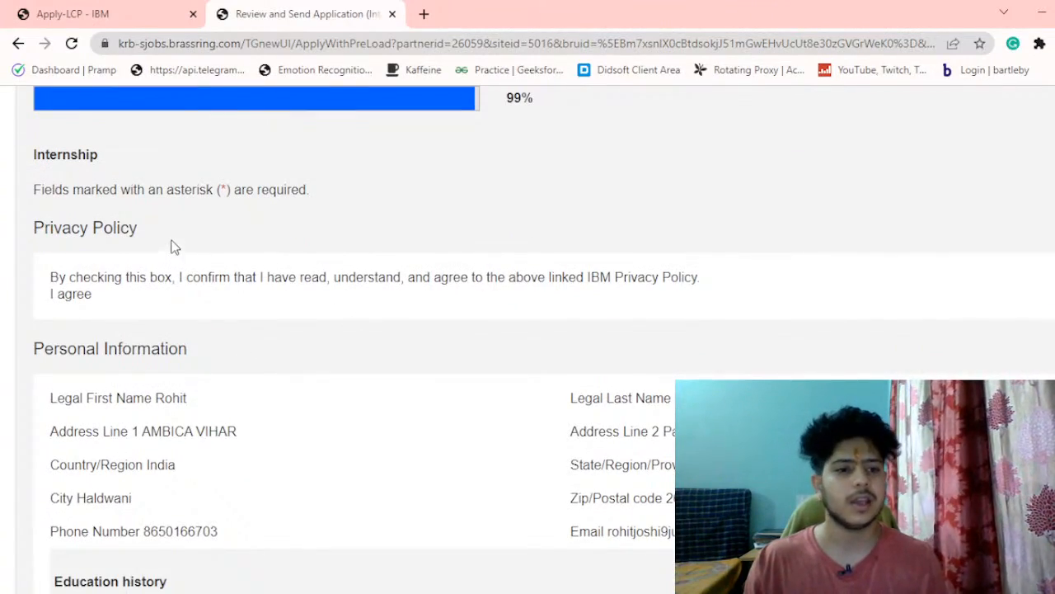
{"action": "scroll", "scroll_direction": "down", "scroll_amount": 3}
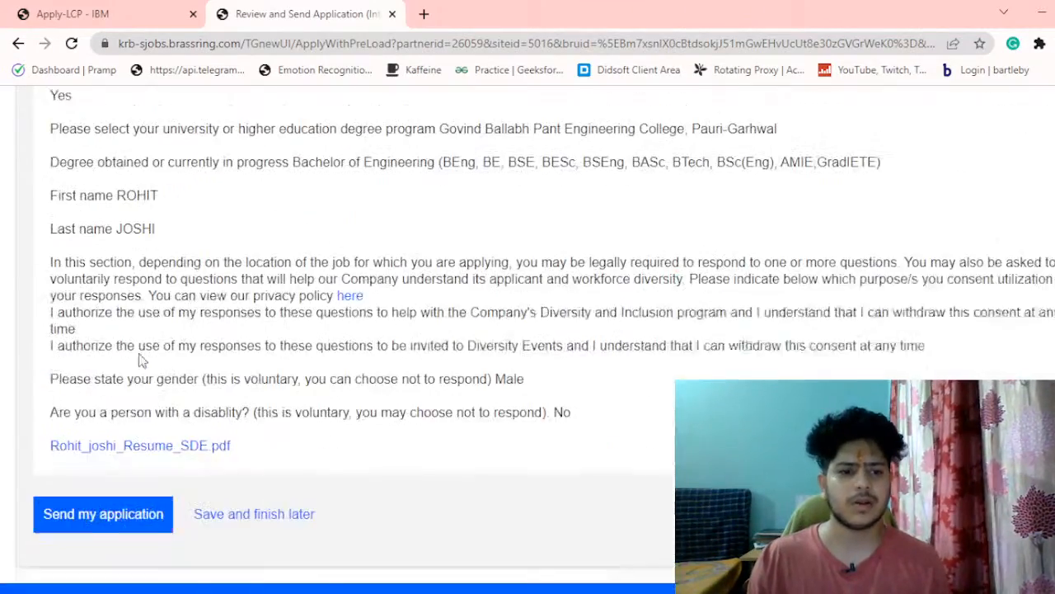
{"action": "scroll", "scroll_direction": "down", "scroll_amount": 3}
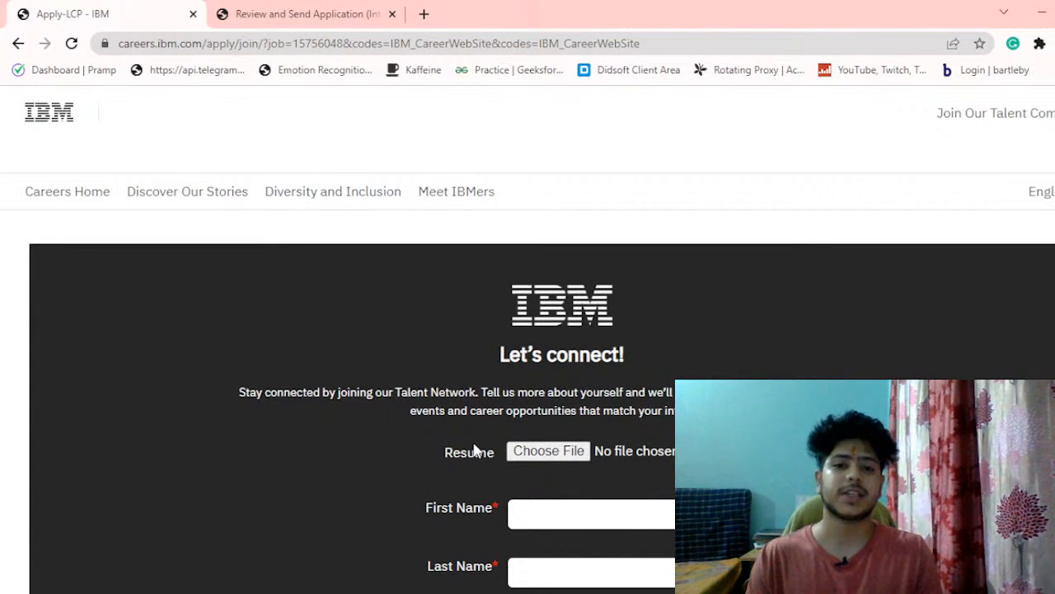
{"action": "mouse_move", "coordinate": [313, 141]}
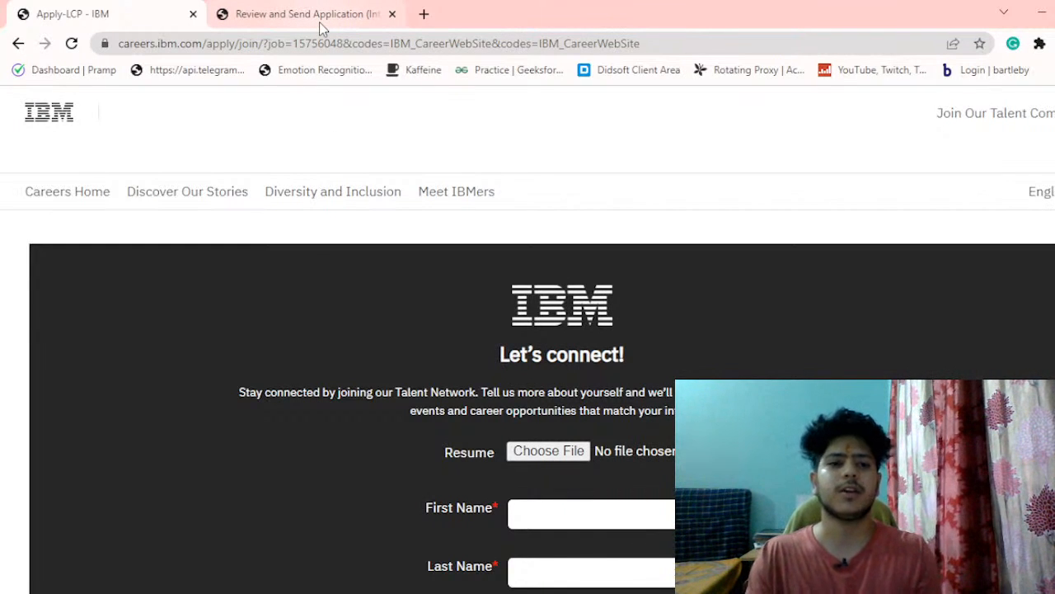
{"action": "mouse_move", "coordinate": [353, 123]}
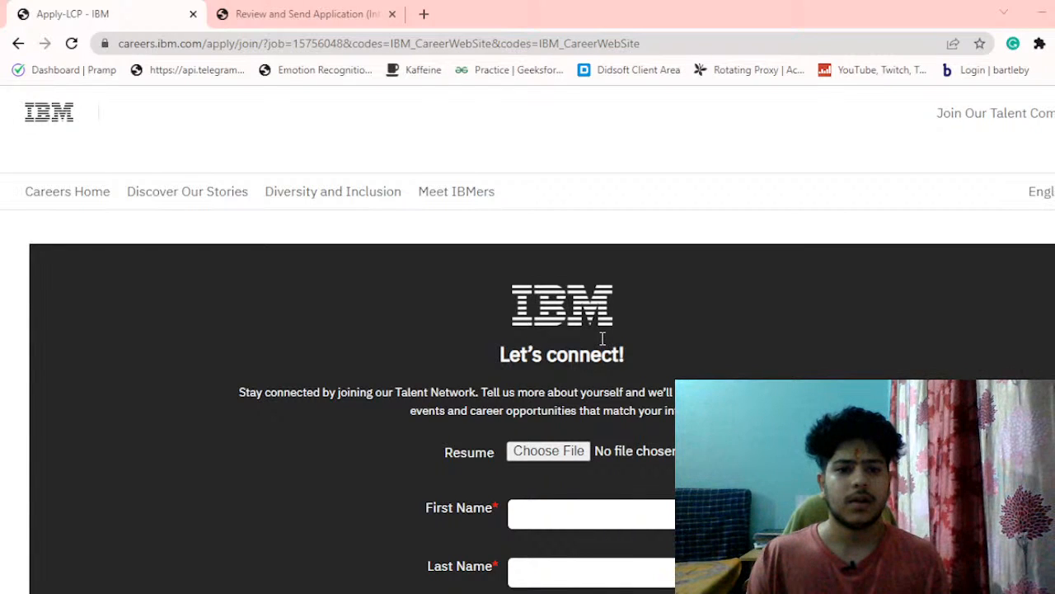
{"action": "mouse_move", "coordinate": [766, 363]}
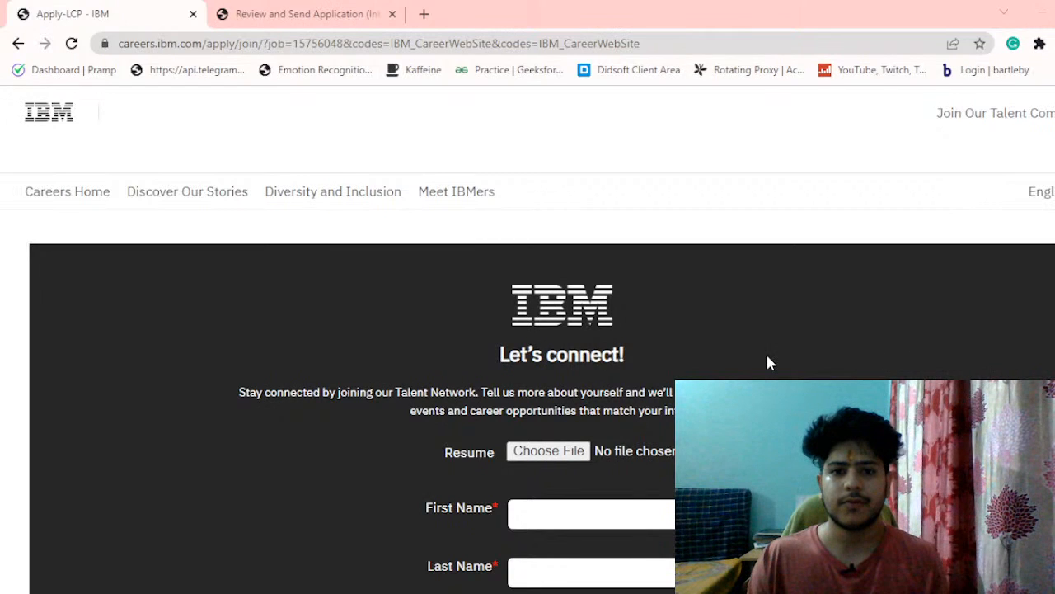
{"action": "mouse_move", "coordinate": [651, 330]}
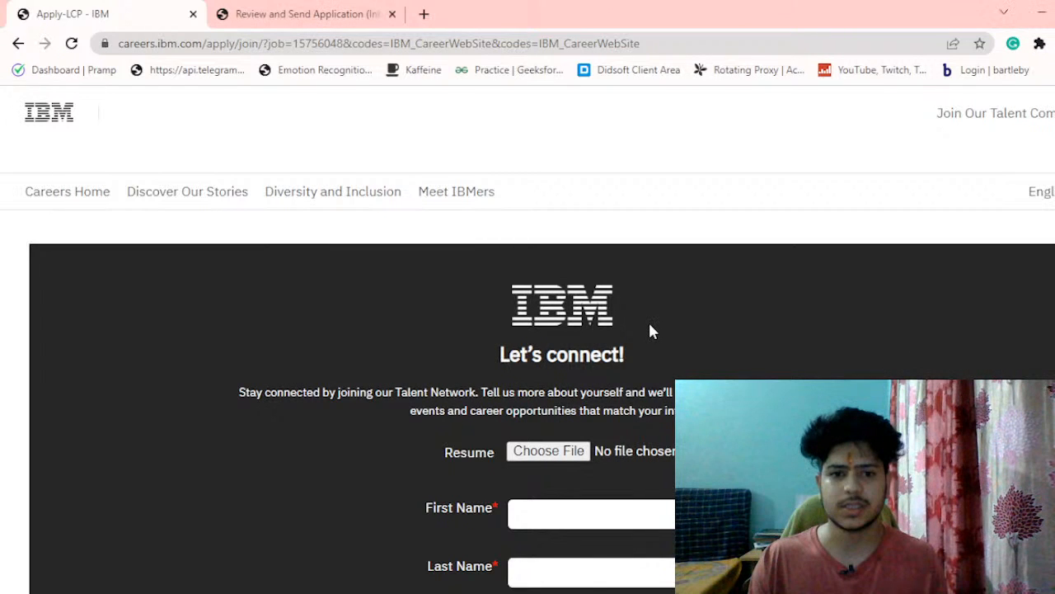
- Scroll down the Let's connect talent network form to review its blank fields
{"action": "scroll", "scroll_direction": "down", "scroll_amount": 3}
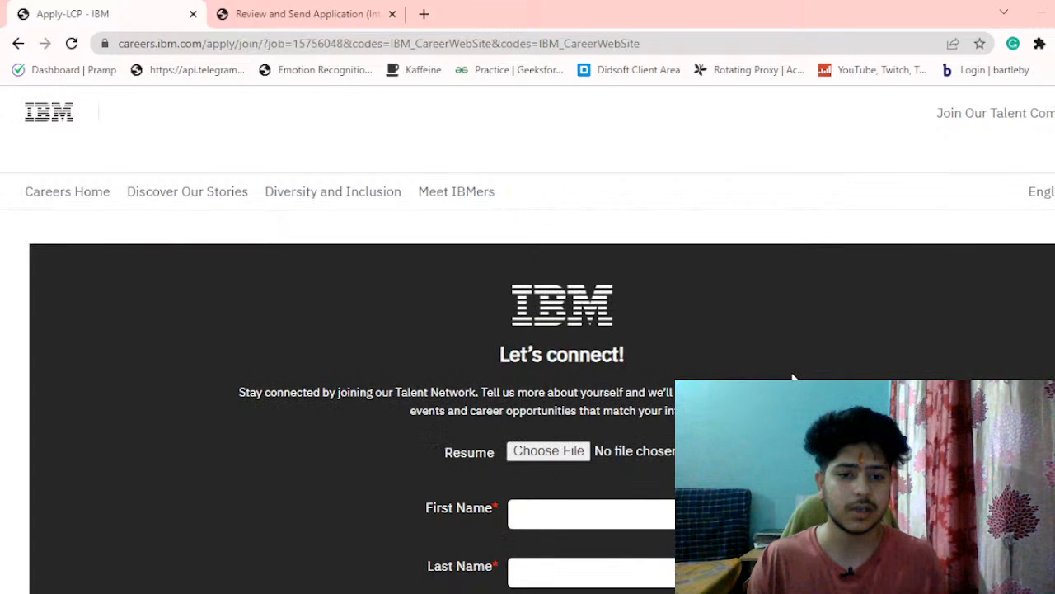
{"action": "scroll", "scroll_direction": "down", "scroll_amount": 3}
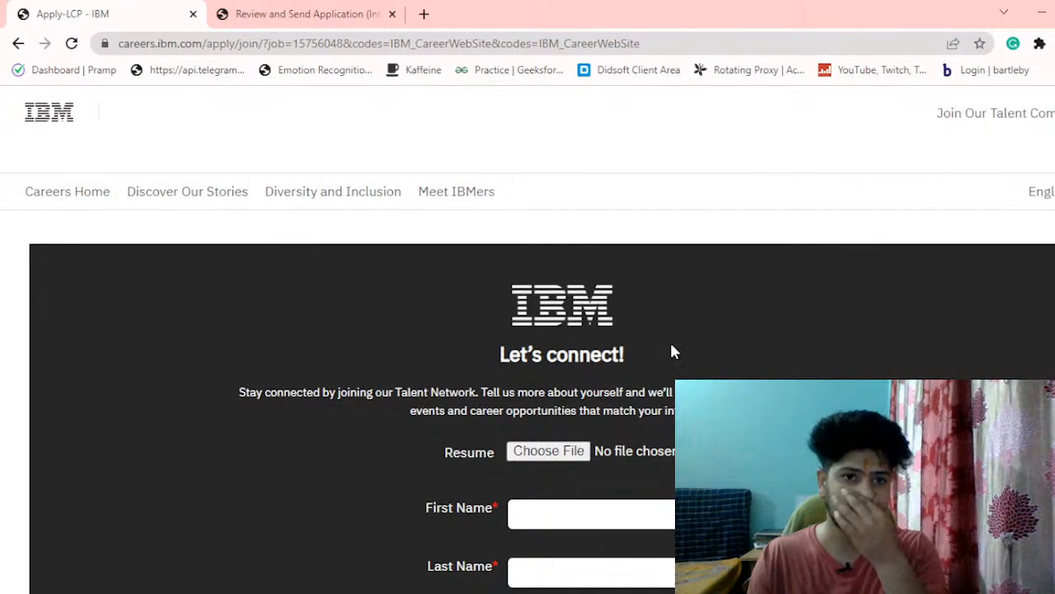
{"action": "mouse_move", "coordinate": [508, 311]}
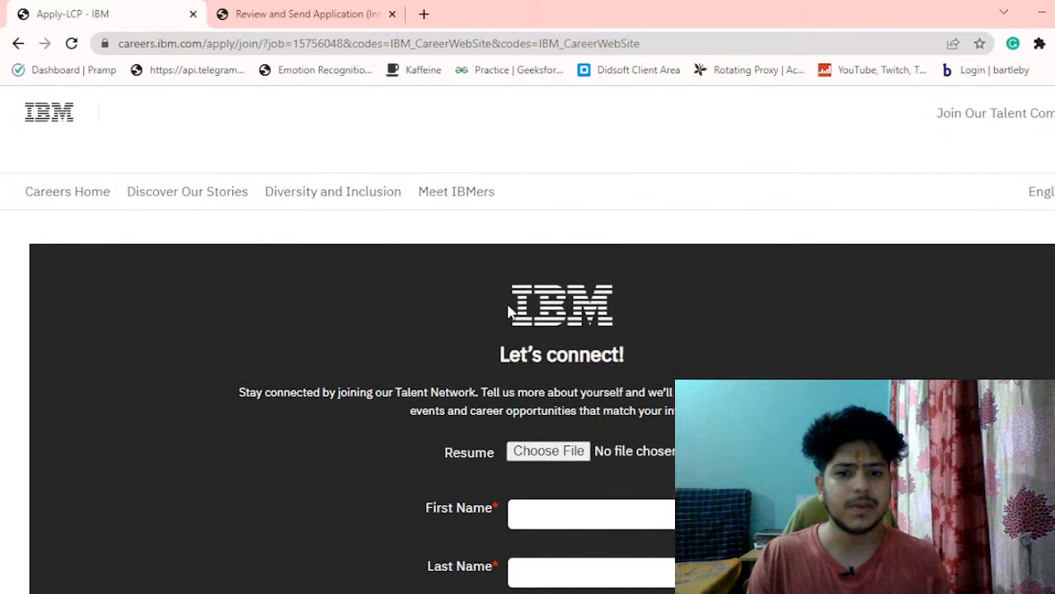